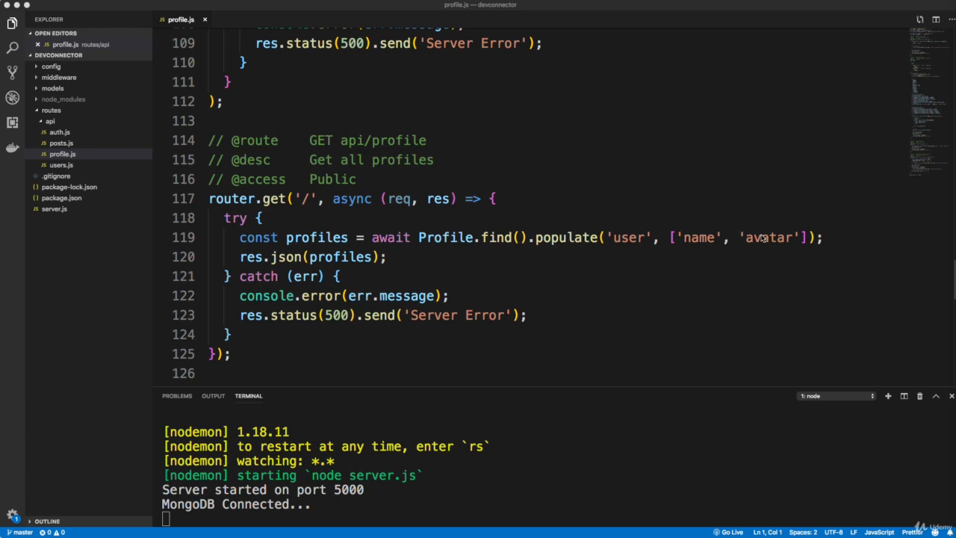
{"action": "mouse_move", "coordinate": [453, 181]}
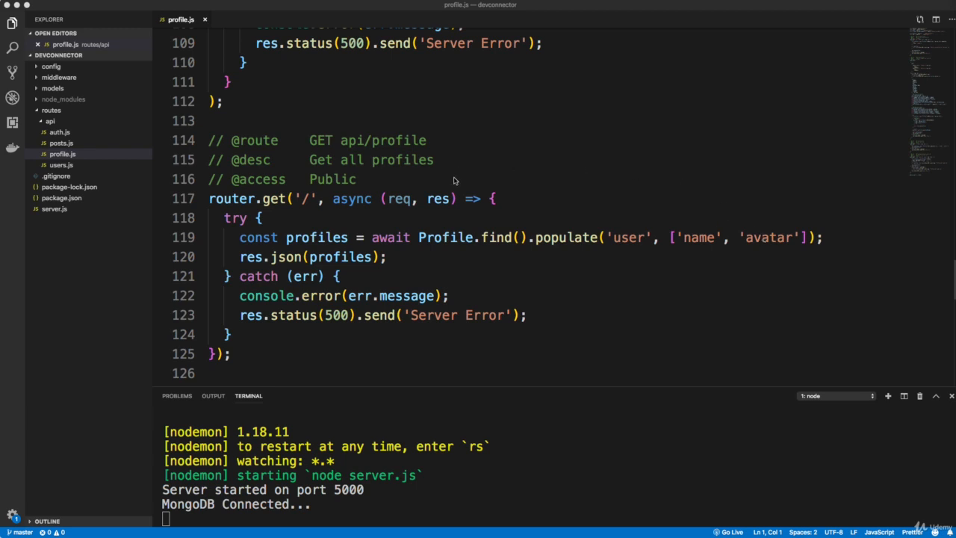
Scroll to the GET api/profile route block and paste a copy below the routes.
{"action": "scroll", "scroll_direction": "down", "scroll_amount": 3}
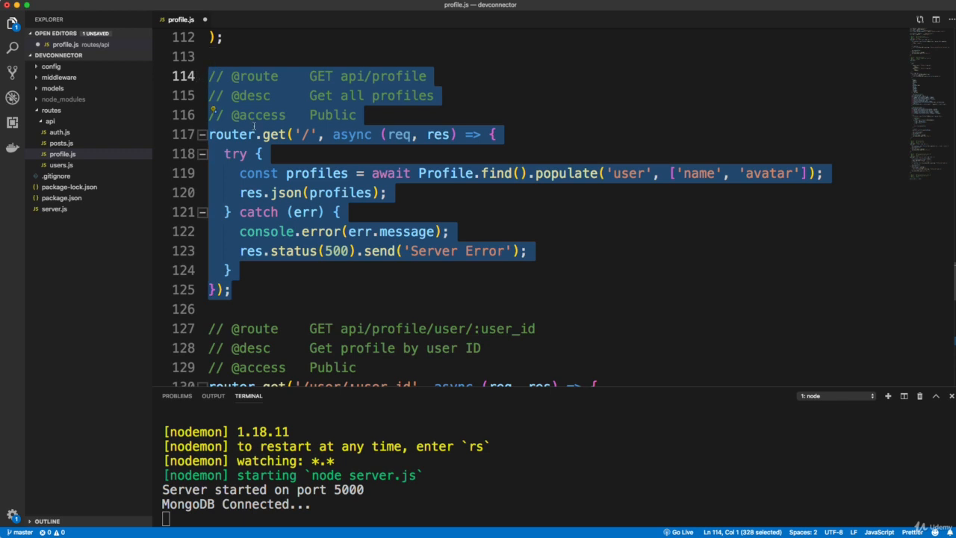
Change the copied route's comments to DELETE api/profile, 'Delete profile, user & posts', Private.
{"action": "scroll", "scroll_direction": "down", "scroll_amount": 3}
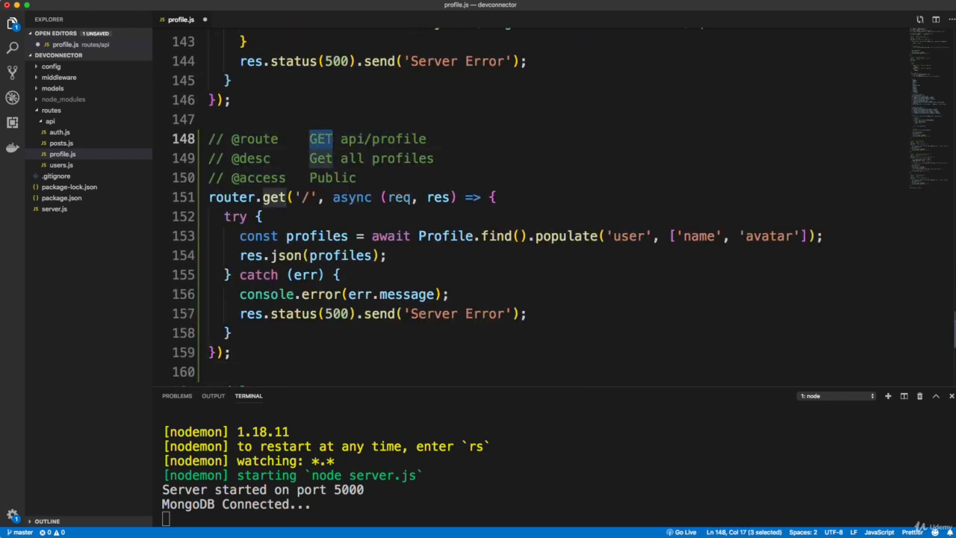
{"action": "type", "text": "DELETE"}
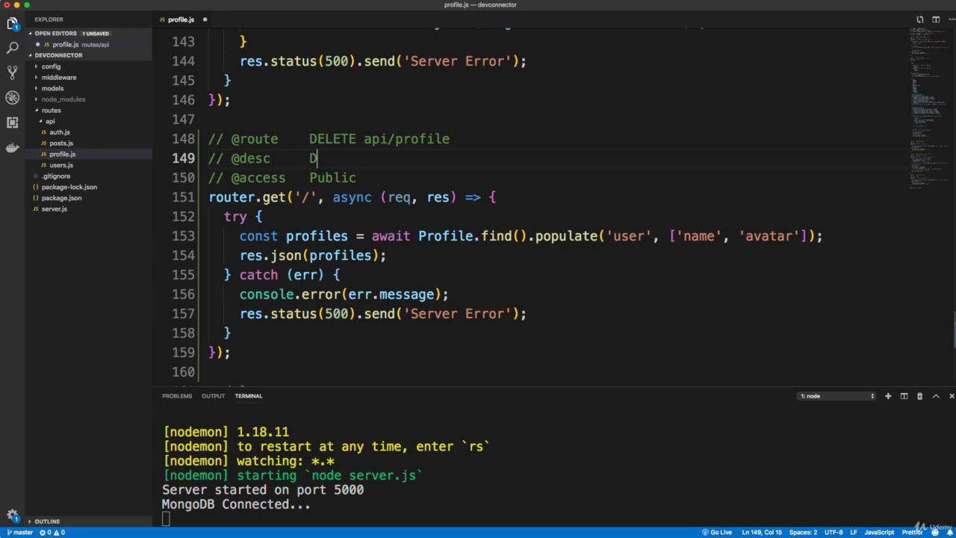
{"action": "type", "text": "elete"}
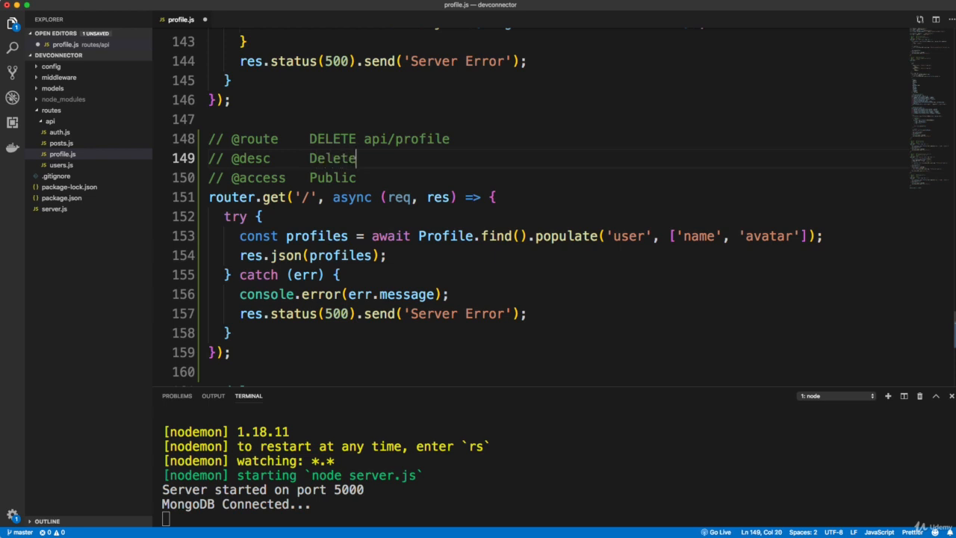
{"action": "type", "text": "profile, user"}
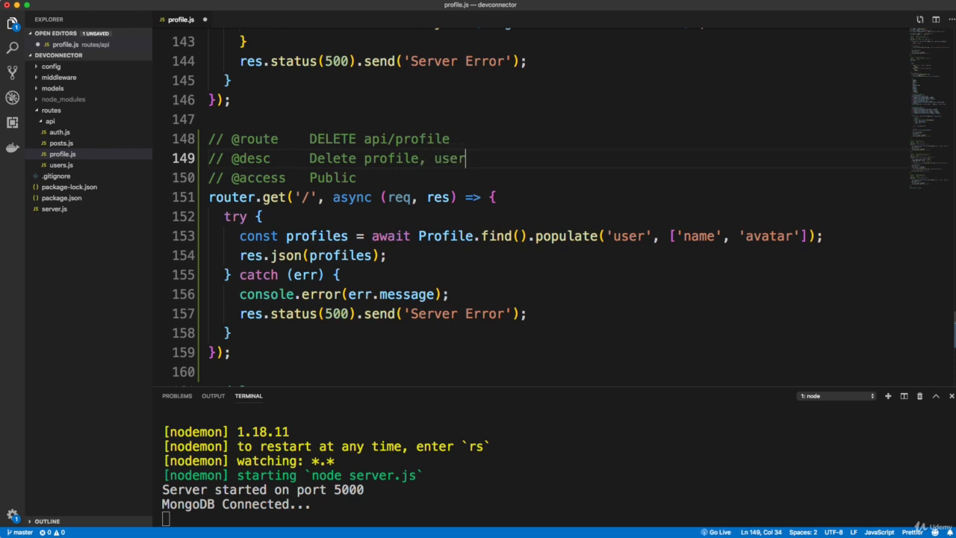
{"action": "type", "text": "& posts"}
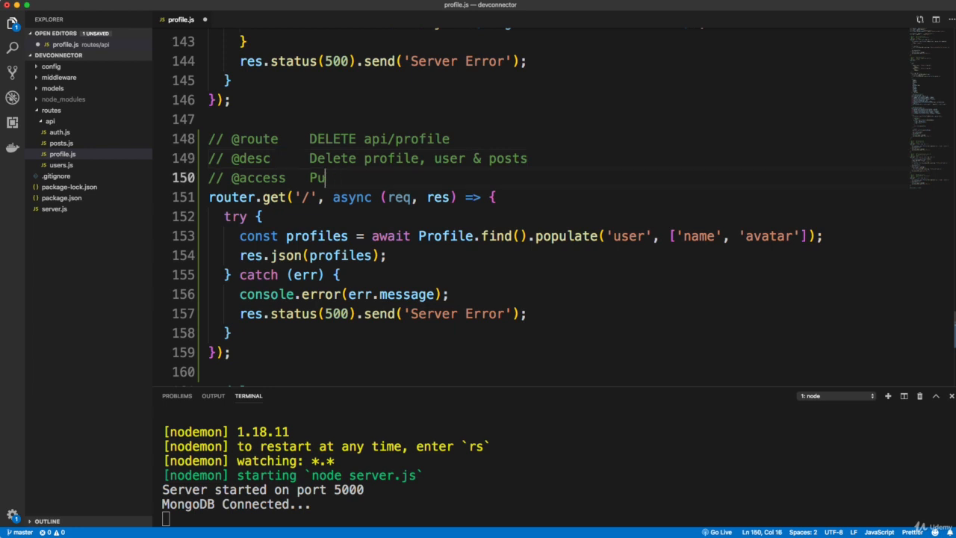
{"action": "type", "text": "rivate"}
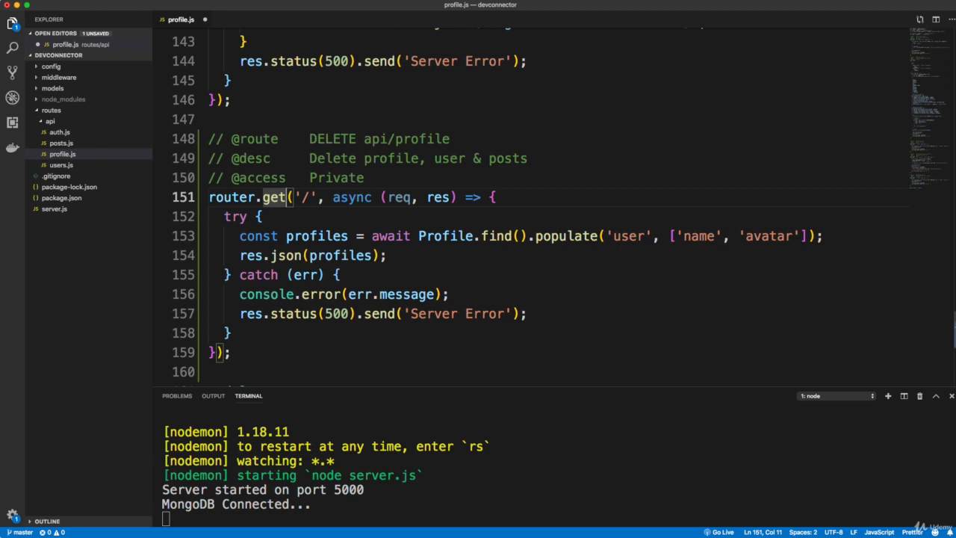
Change router.get to router.delete and swap the profiles find call for findOneAndRemove.
{"action": "type", "text": "delete"}
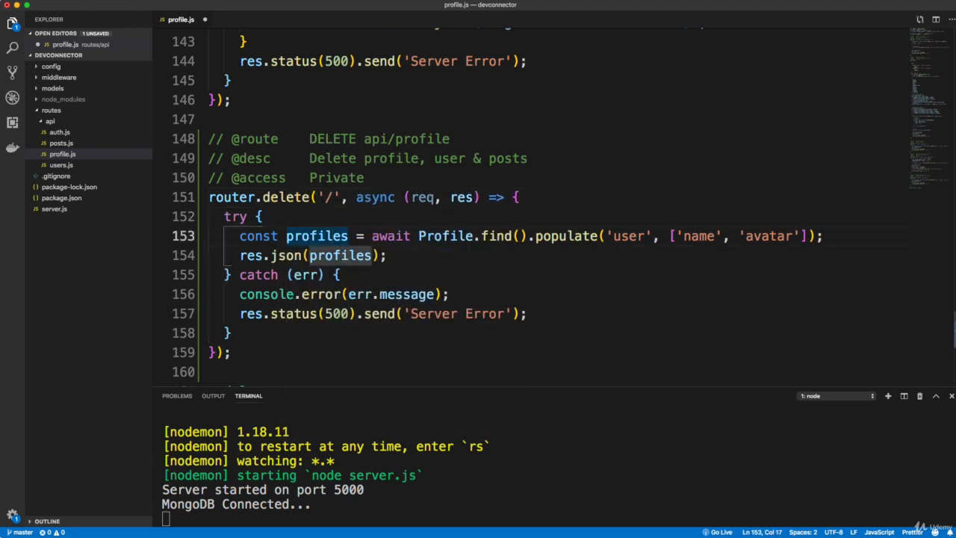
{"action": "left_click", "coordinate": [366, 236]}
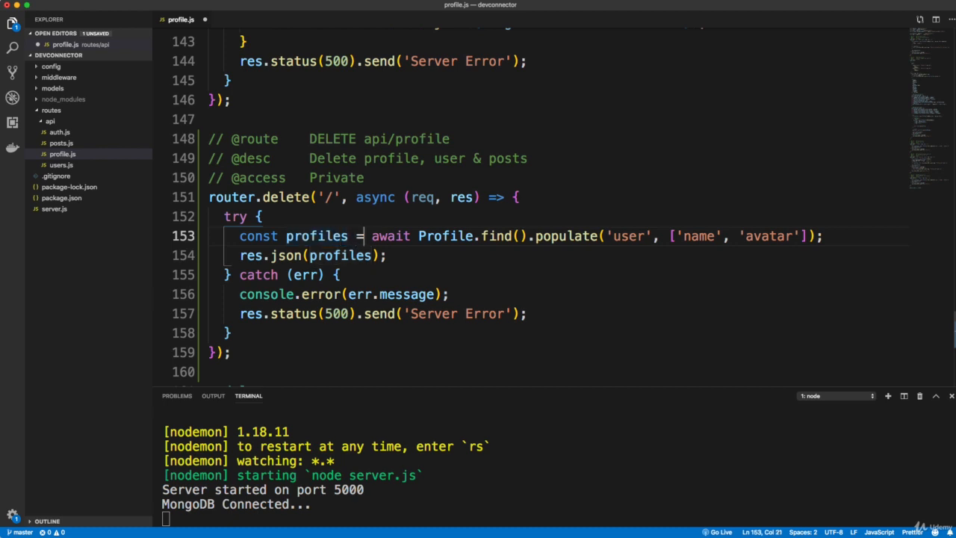
{"action": "key", "text": "Backspace"}
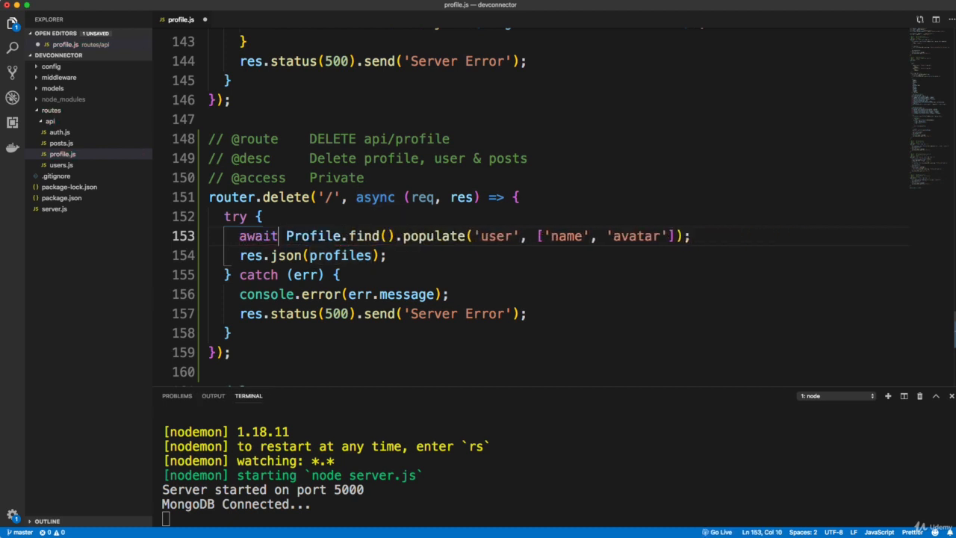
{"action": "double_click", "coordinate": [313, 235]}
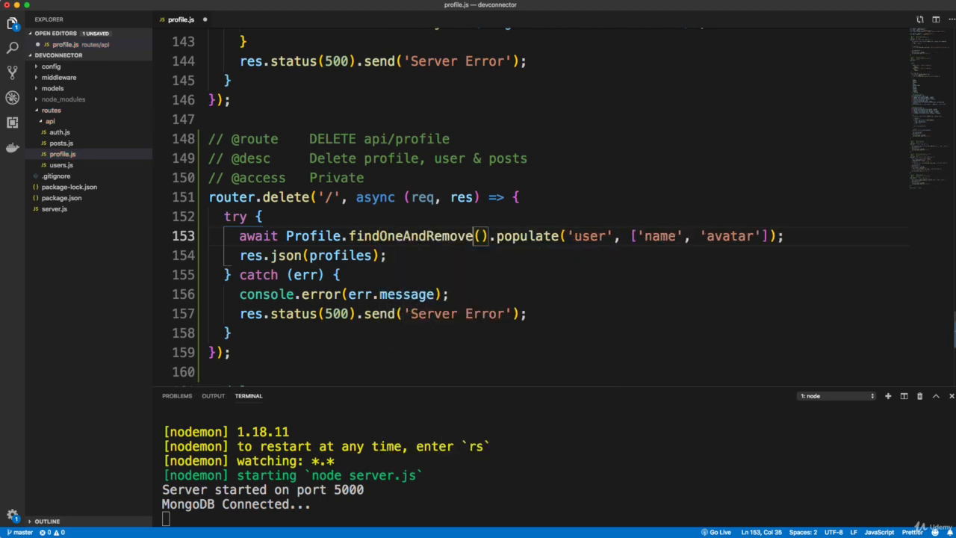
{"action": "left_click", "coordinate": [751, 236]}
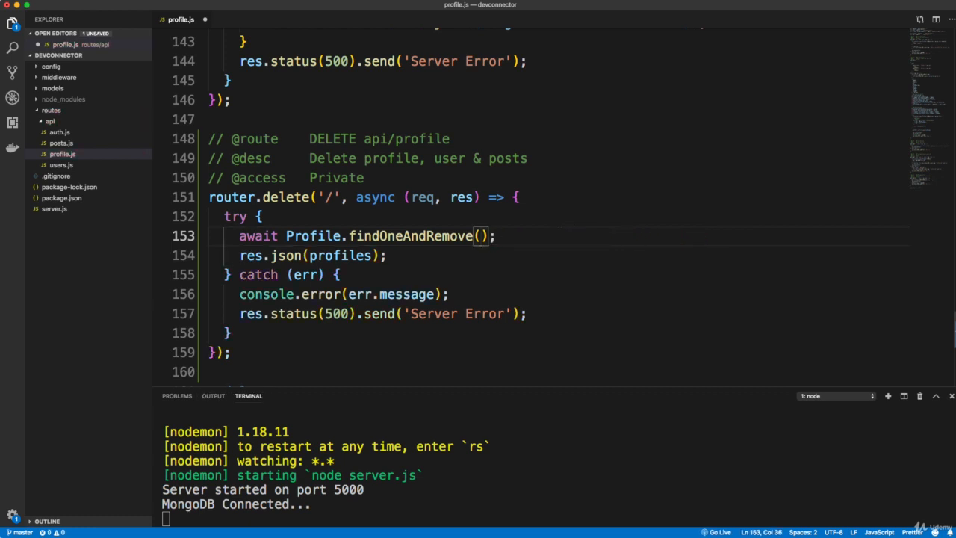
Pass { user: req.user.id } to findOneAndRemove and add the auth middleware.
{"action": "type", "text": "{ }"}
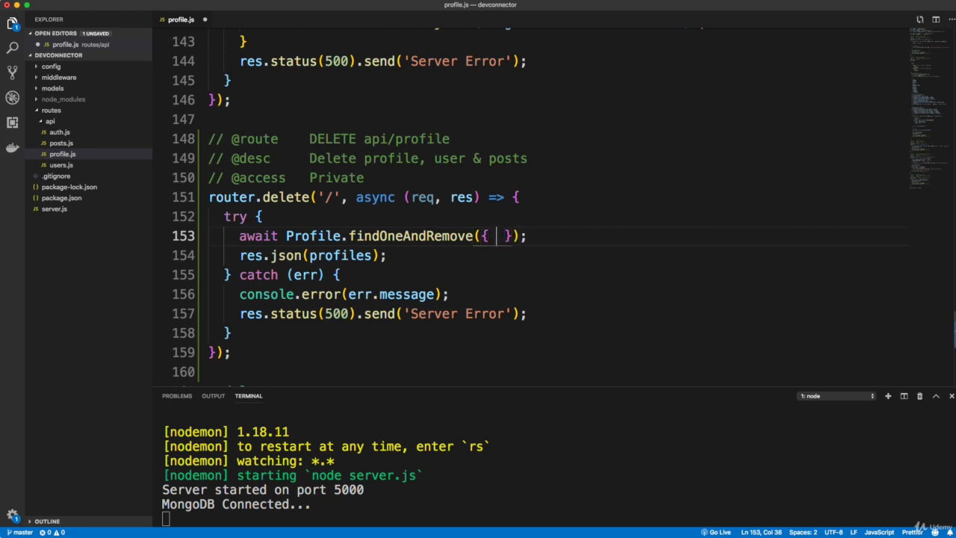
{"action": "type", "text": "user:"}
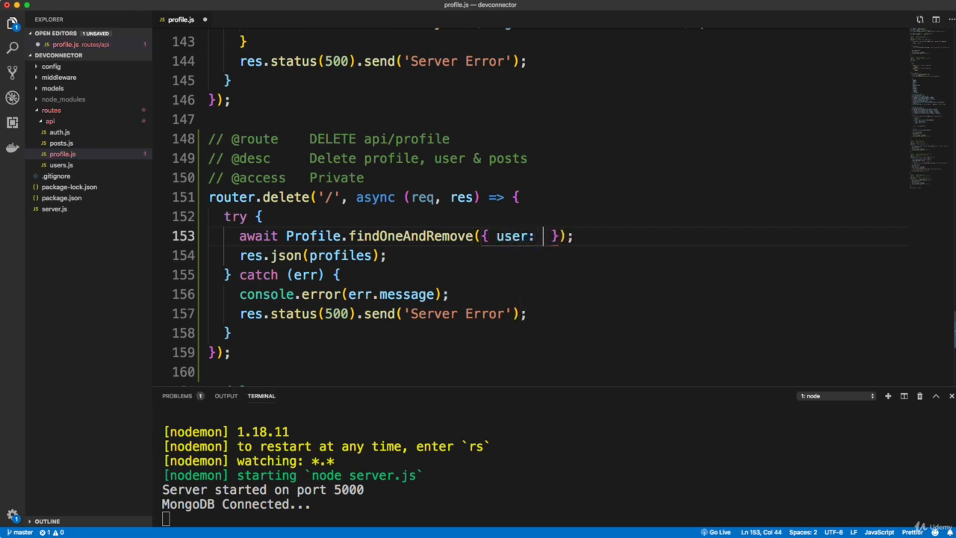
{"action": "type", "text": "req"}
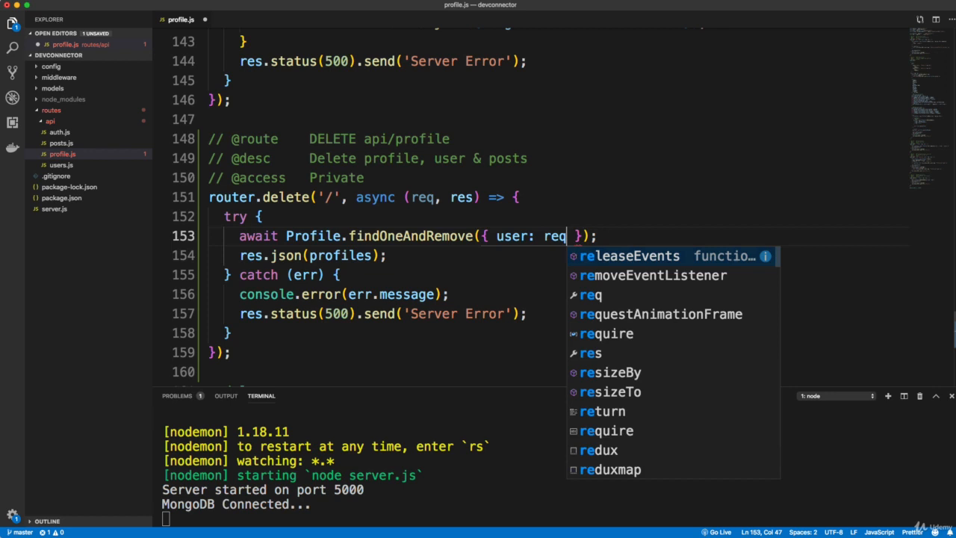
{"action": "type", "text": ".user."}
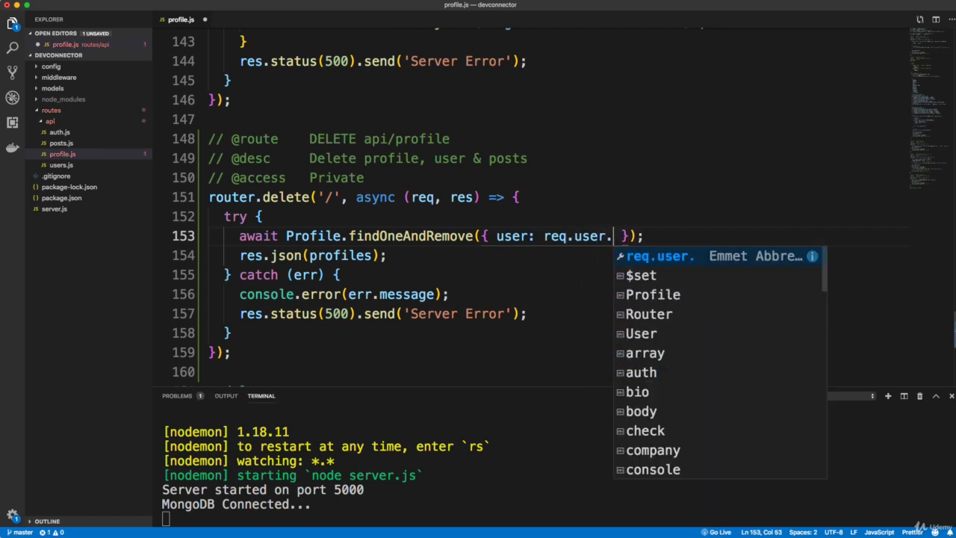
{"action": "type", "text": "id"}
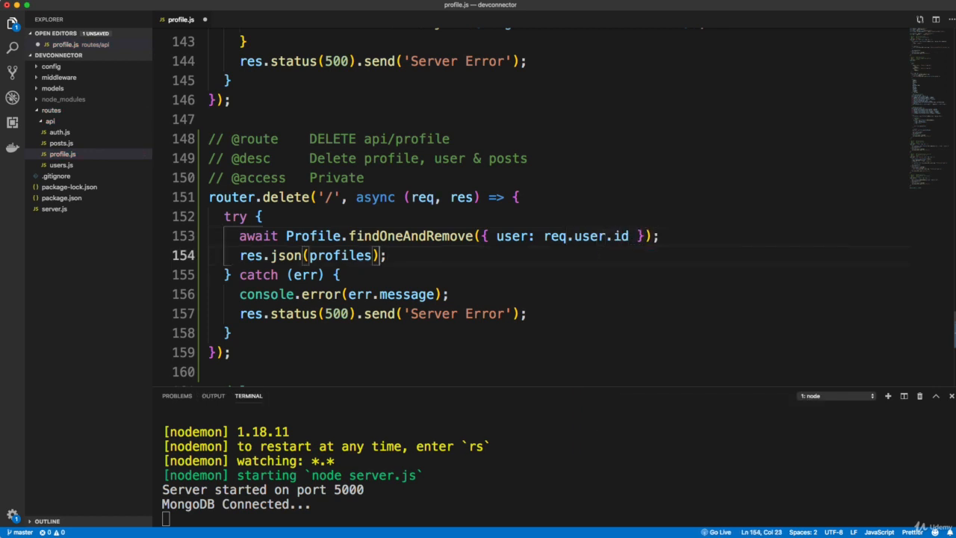
{"action": "double_click", "coordinate": [409, 236]}
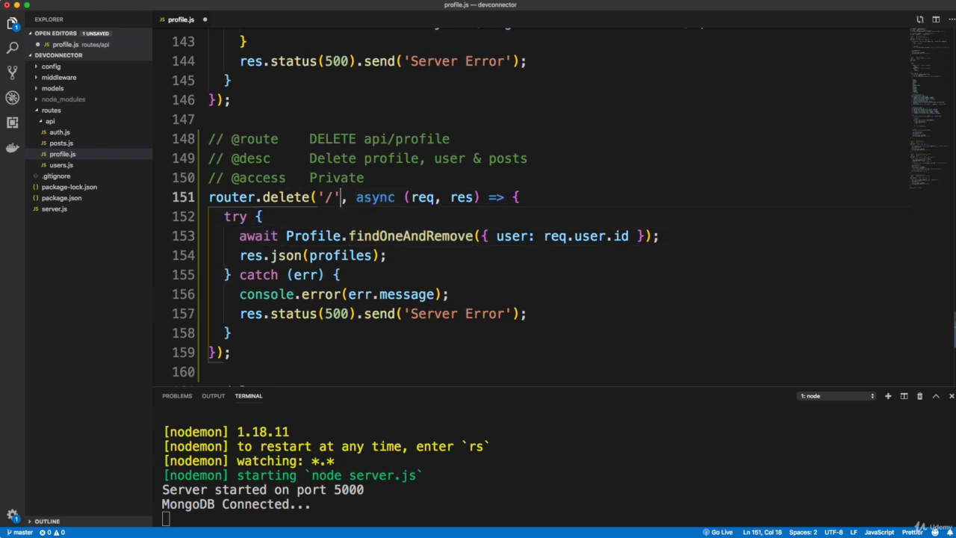
{"action": "type", "text": "auth"}
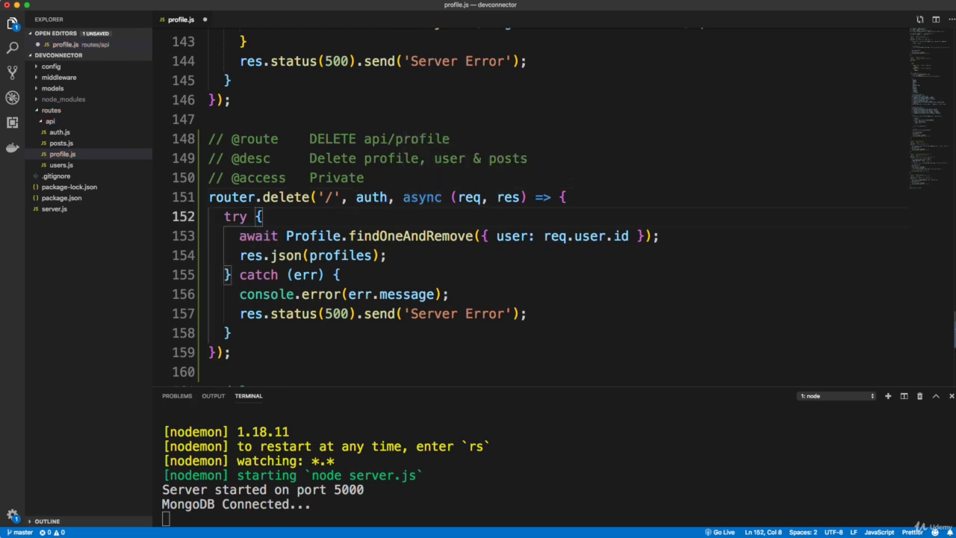
{"action": "type", "text": "//"}
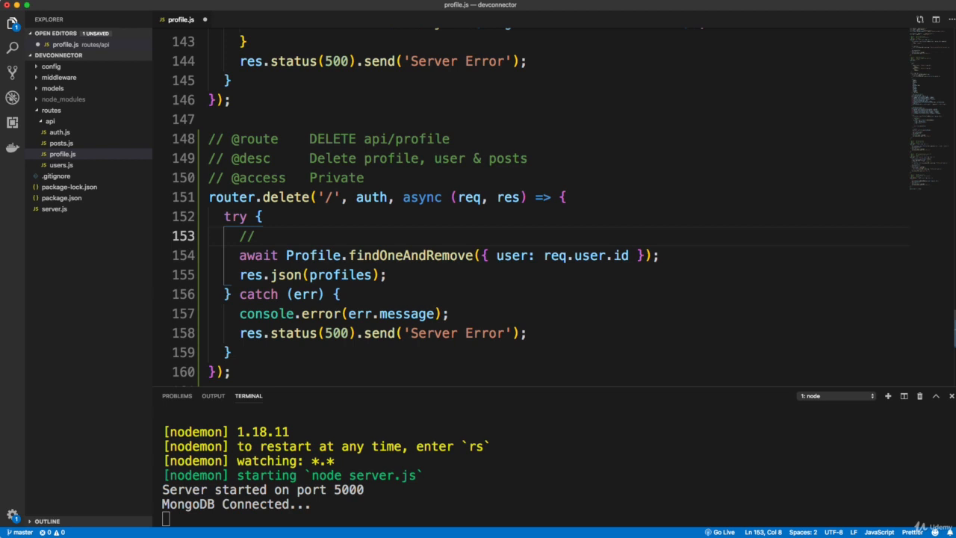
{"action": "type", "text": "Remo"}
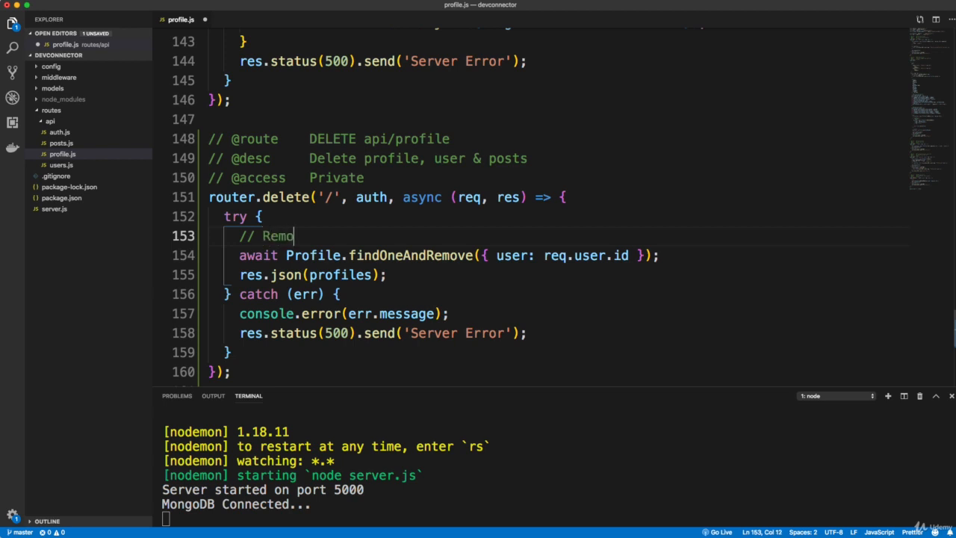
{"action": "type", "text": "ve profile"}
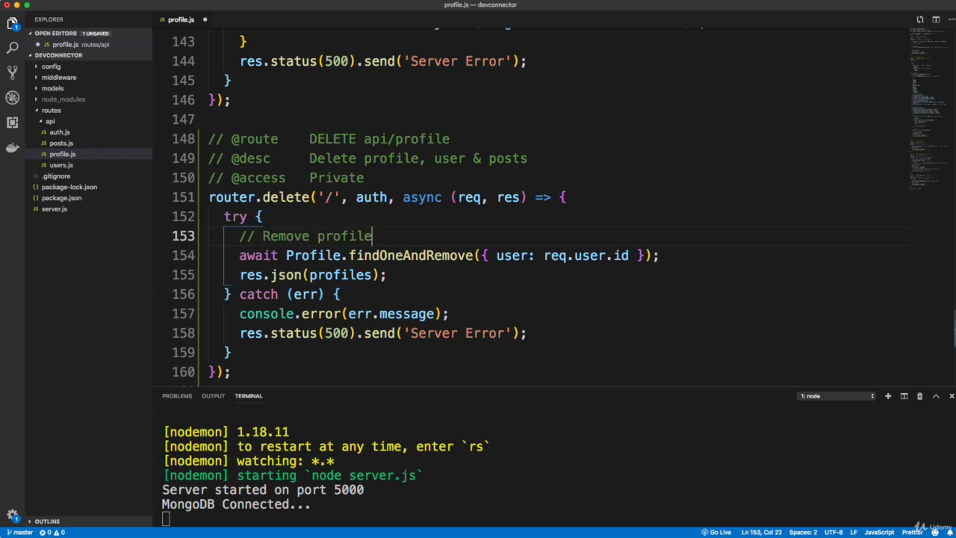
{"action": "key", "text": "Enter"}
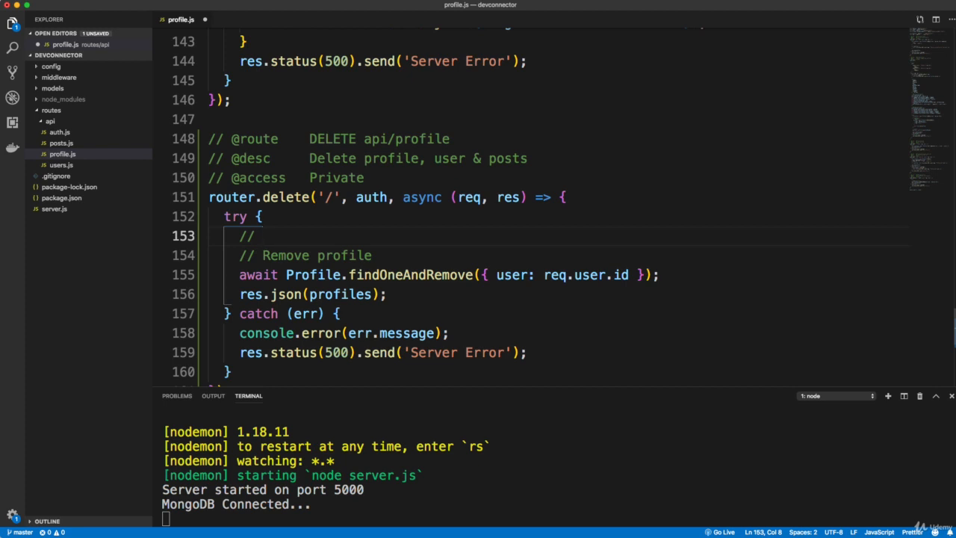
{"action": "type", "text": "@todo"}
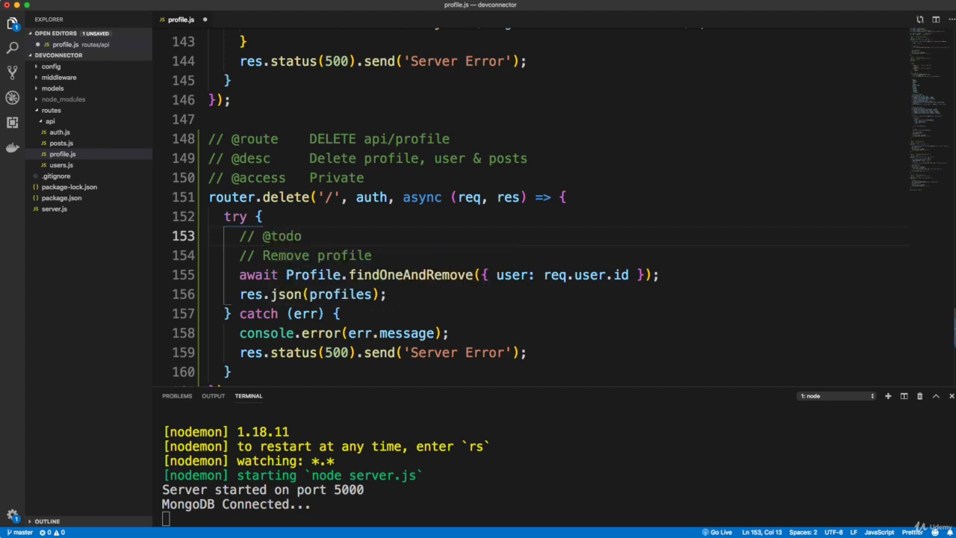
{"action": "type", "text": "- remove"}
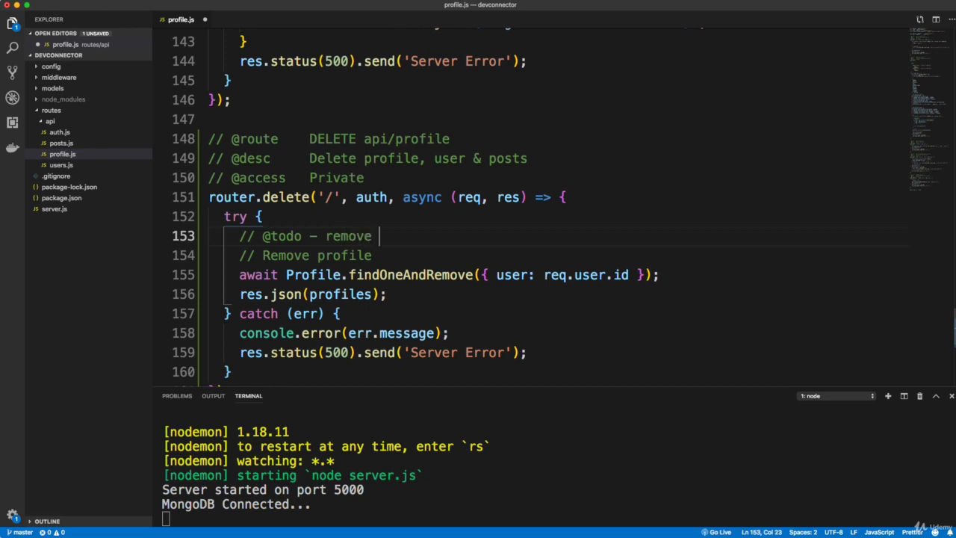
{"action": "type", "text": "users posts"}
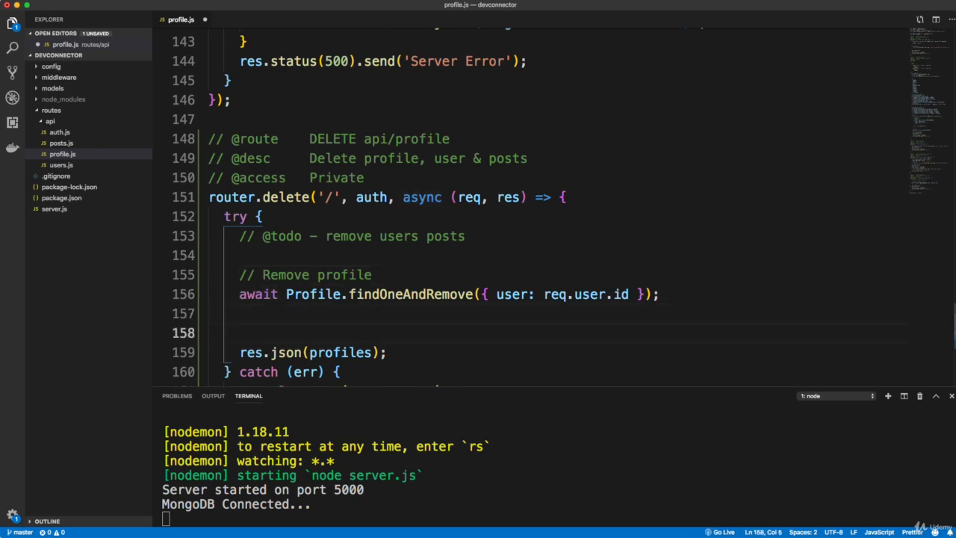
{"action": "double_click", "coordinate": [257, 294]}
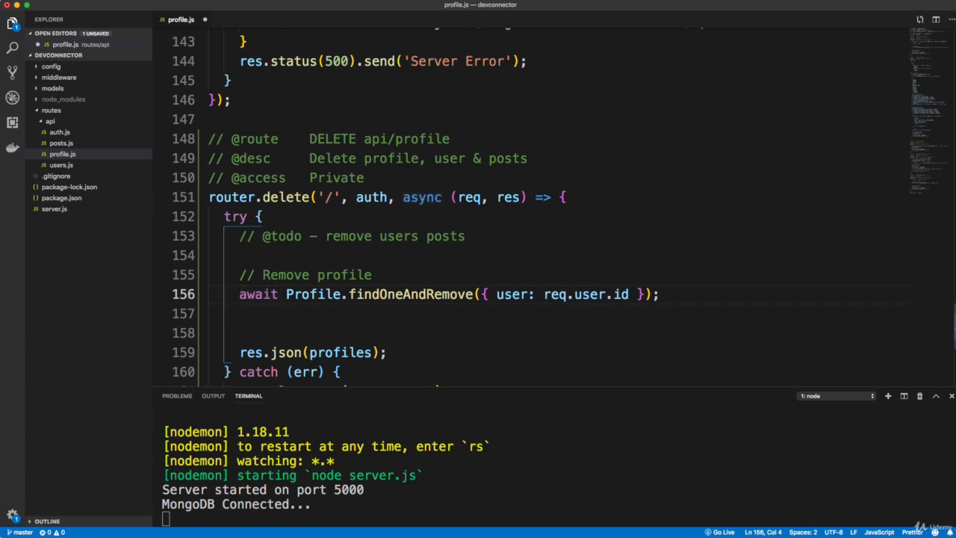
Add a '// Remove user' comment and await User.findOneAndRemove({ _id: req.user.id }).
{"action": "type", "text": "await Profile.findOneAndRemove({ user: req.user.id });"}
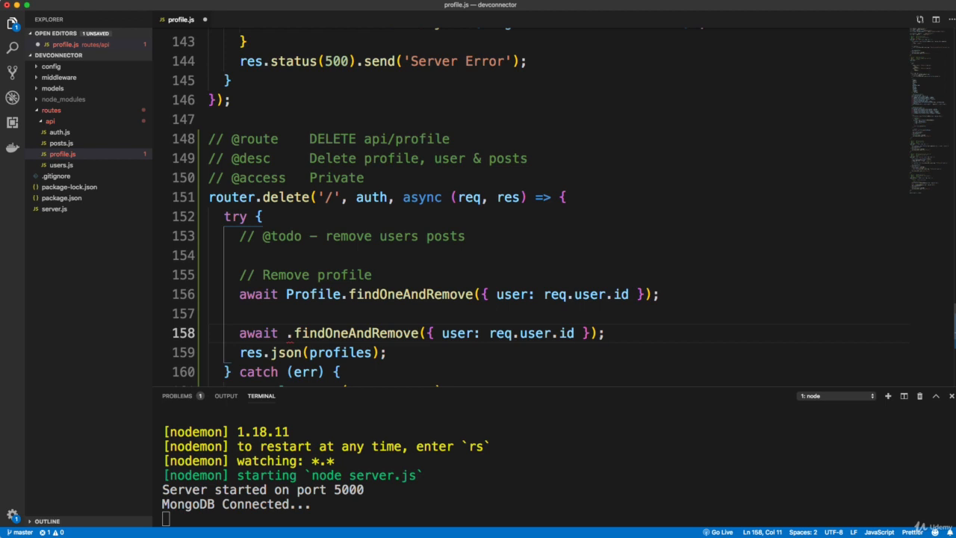
{"action": "type", "text": "User"}
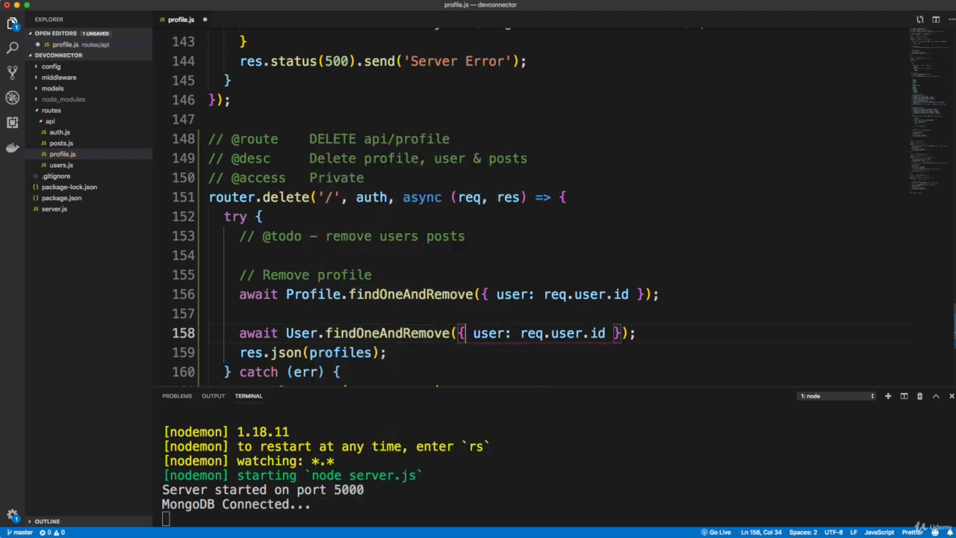
{"action": "double_click", "coordinate": [489, 333]}
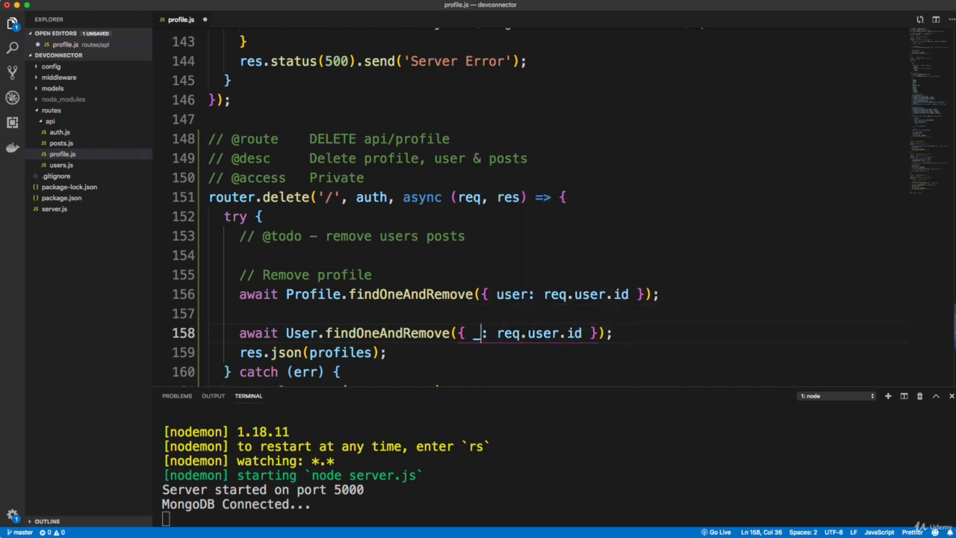
{"action": "type", "text": "id"}
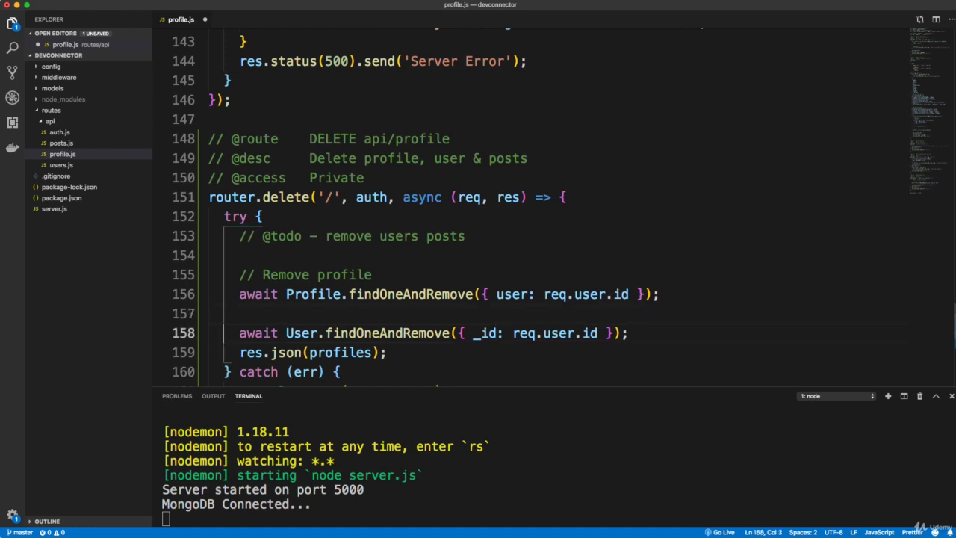
{"action": "type", "text": "//"}
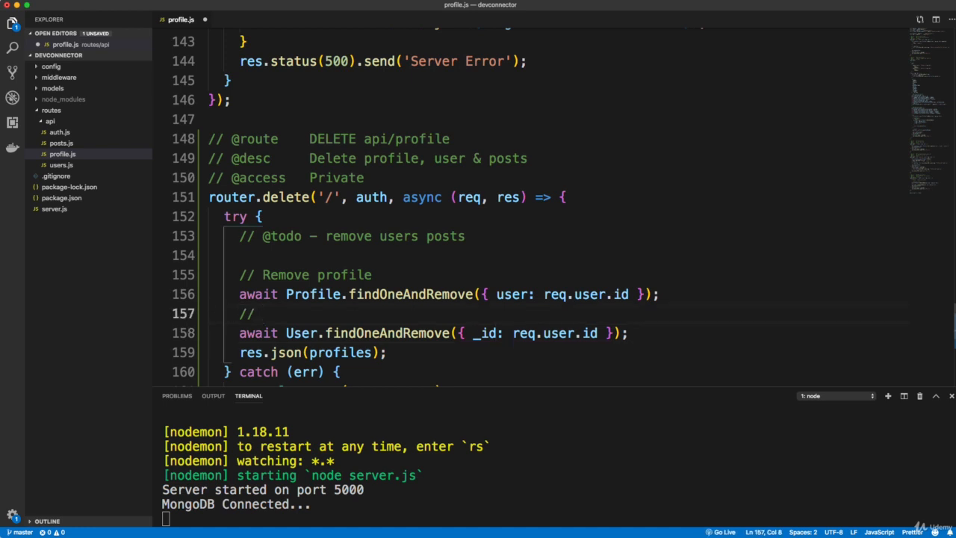
{"action": "type", "text": "Remove user"}
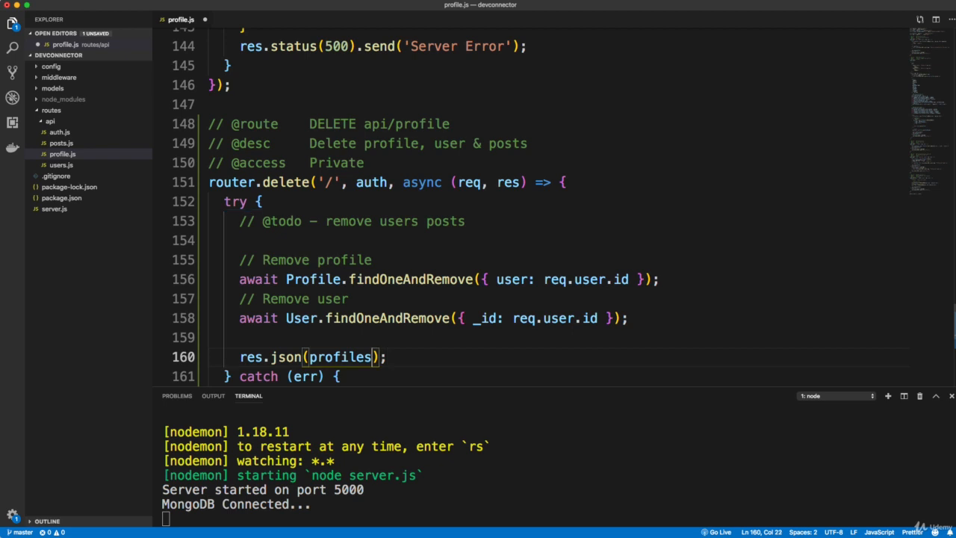
Return res.json({ msg: 'User deleted' }) instead of the profiles list.
{"action": "type", "text": "{}"}
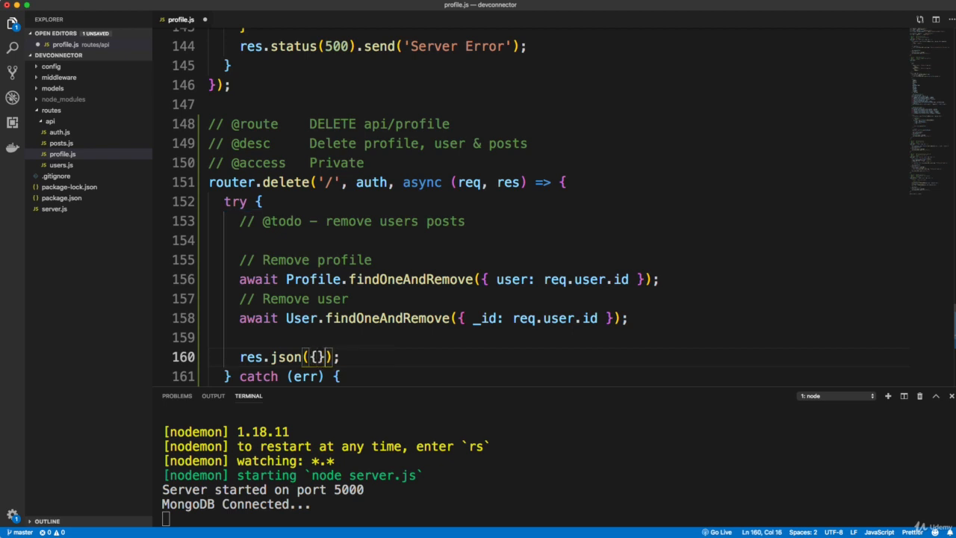
{"action": "type", "text": "mag"}
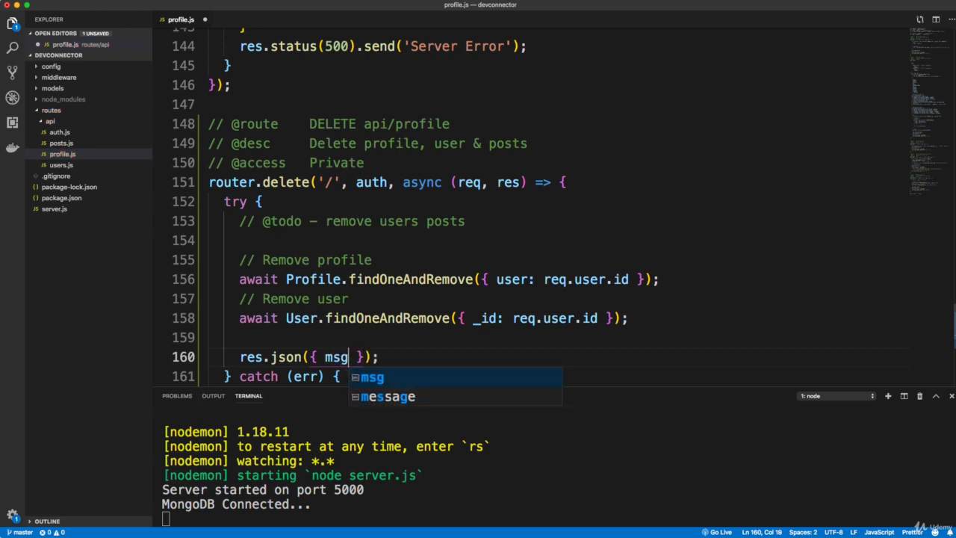
{"action": "type", "text": ": 'Us'"}
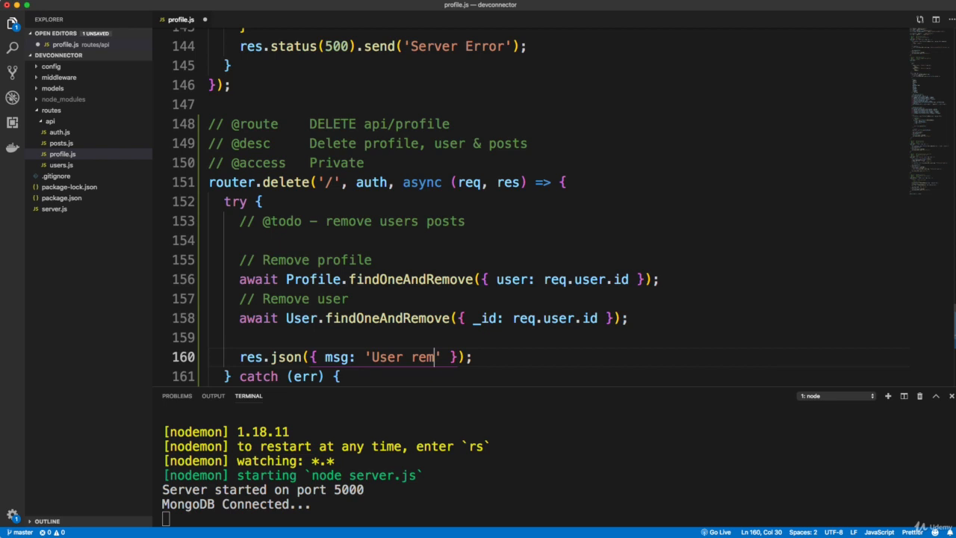
{"action": "key", "text": "Backspace"}
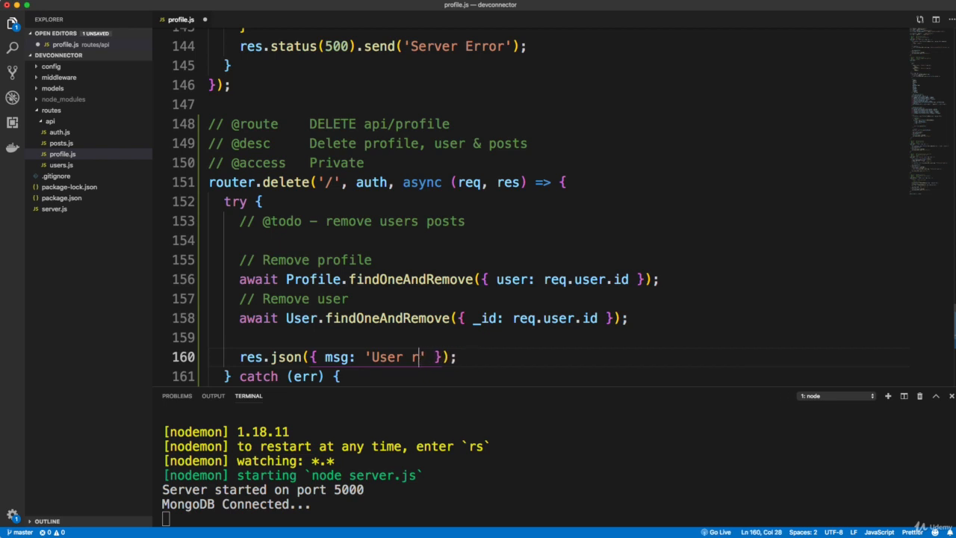
{"action": "type", "text": "deleted"}
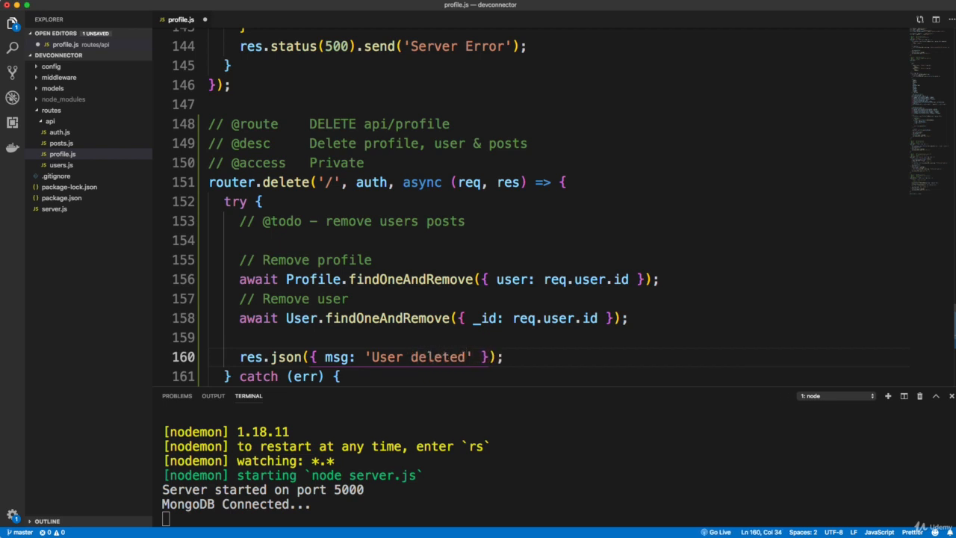
{"action": "scroll", "scroll_direction": "down", "scroll_amount": 3}
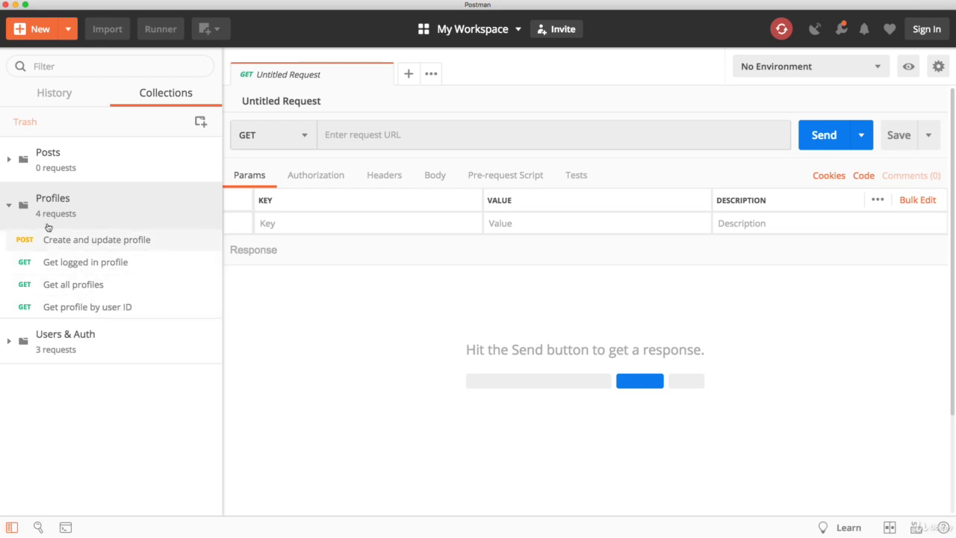
{"action": "left_click", "coordinate": [65, 333]}
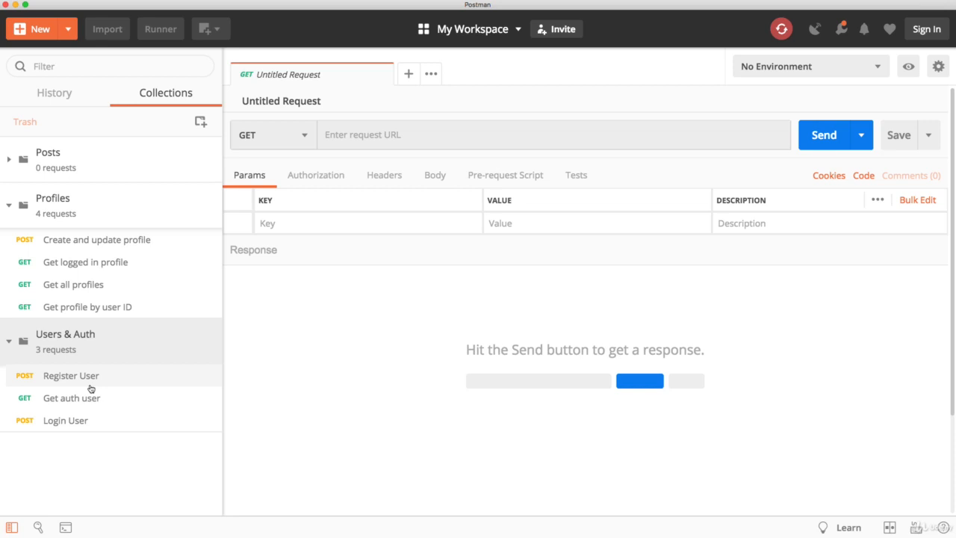
{"action": "left_click", "coordinate": [71, 375]}
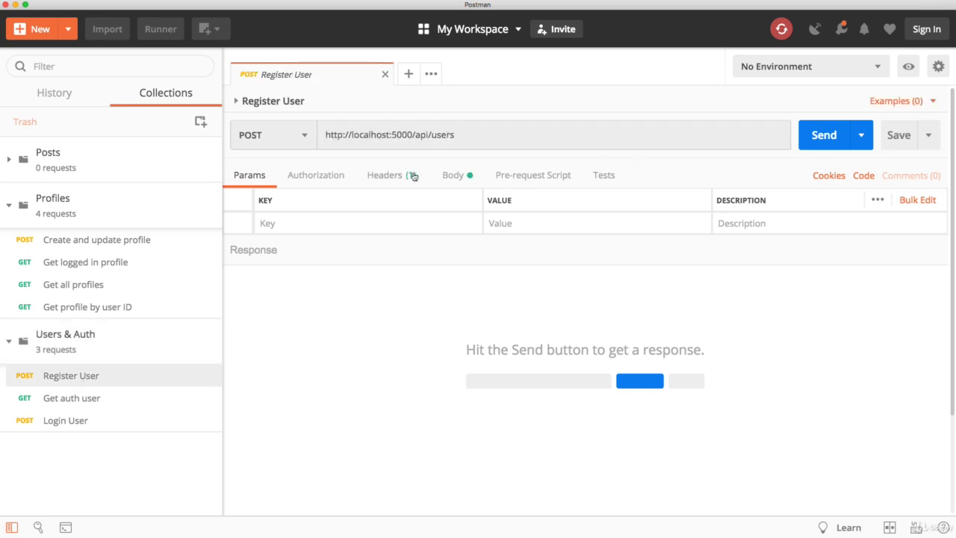
{"action": "left_click", "coordinate": [453, 175]}
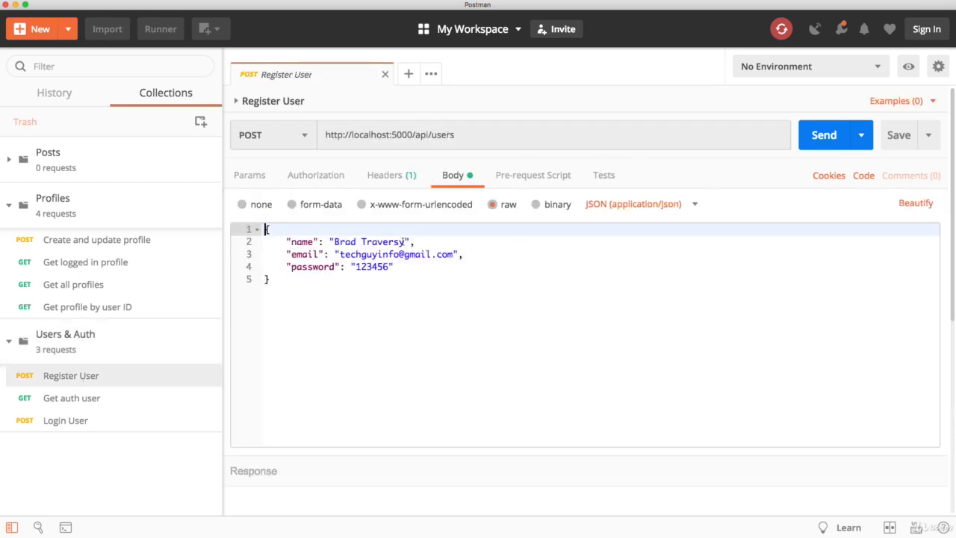
{"action": "double_click", "coordinate": [366, 242]}
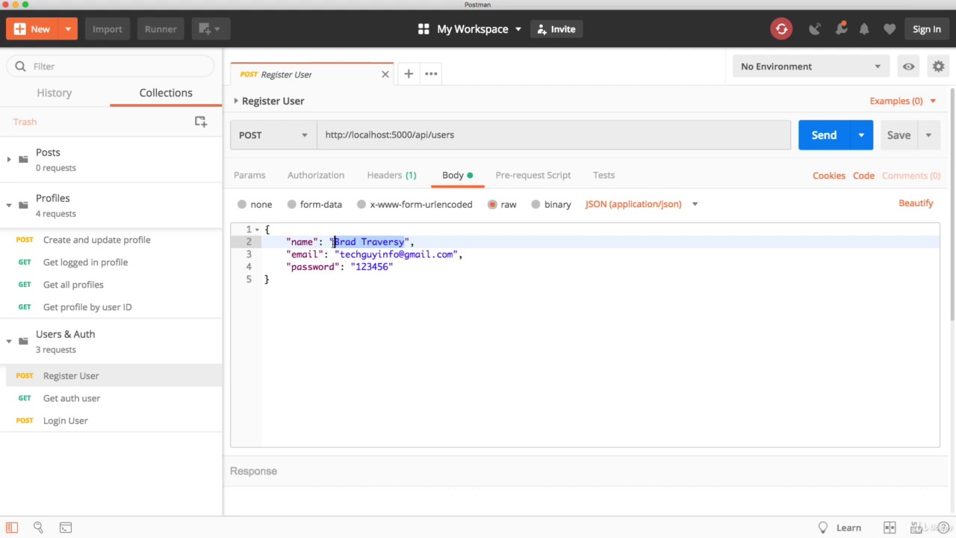
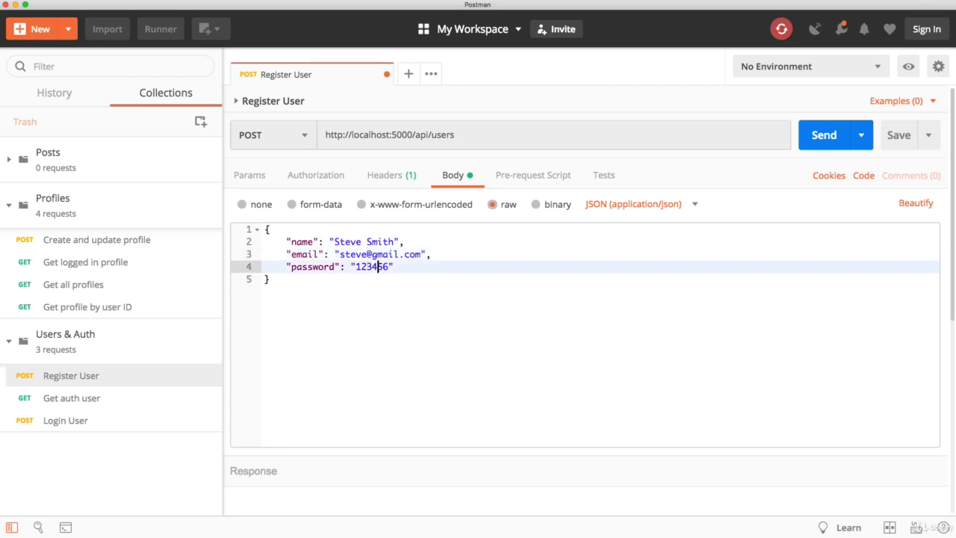
Send the registration and copy the returned token.
{"action": "left_click", "coordinate": [824, 134]}
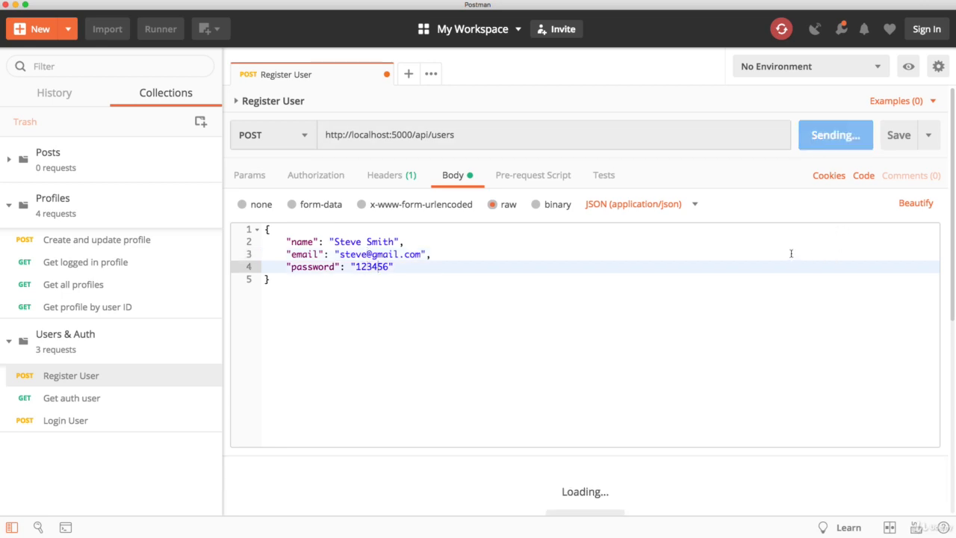
{"action": "left_click", "coordinate": [835, 135]}
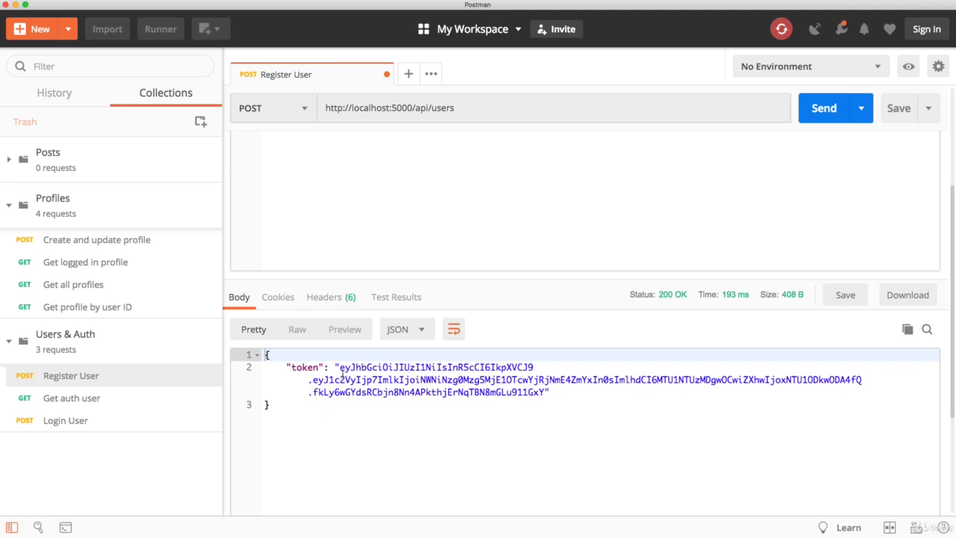
{"action": "left_click_drag", "start_coordinate": [341, 367], "coordinate": [547, 392]}
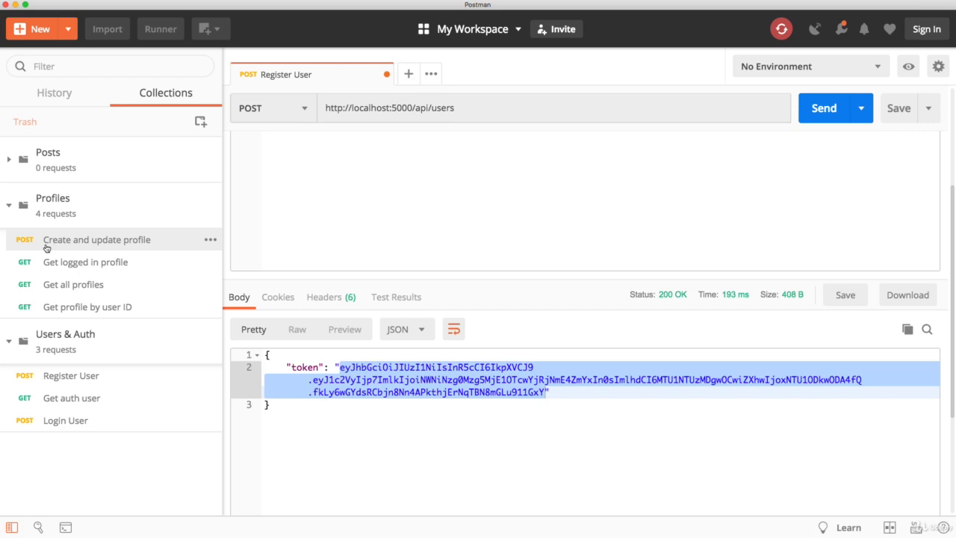
{"action": "left_click", "coordinate": [97, 239]}
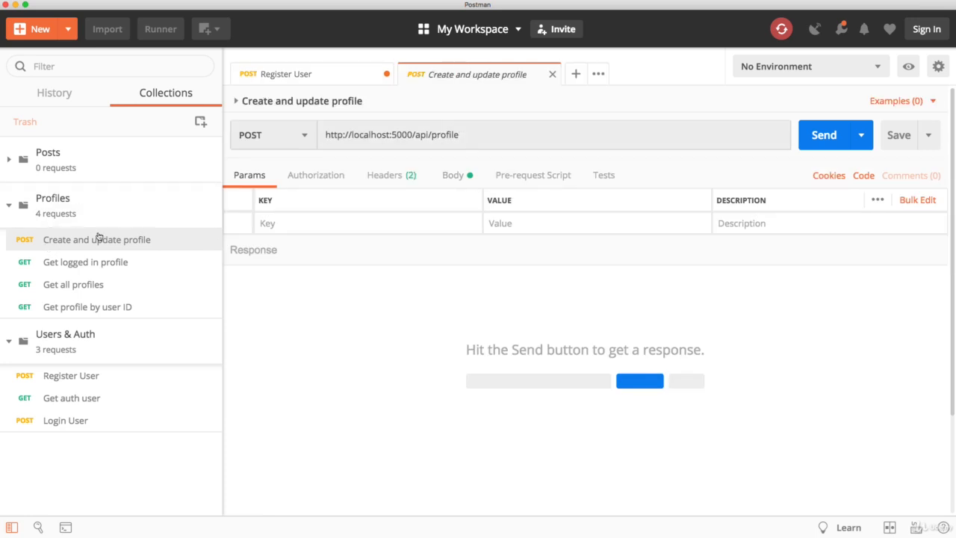
Send the profile body with company 'Test Company', status Developer and skills.
{"action": "left_click", "coordinate": [453, 175]}
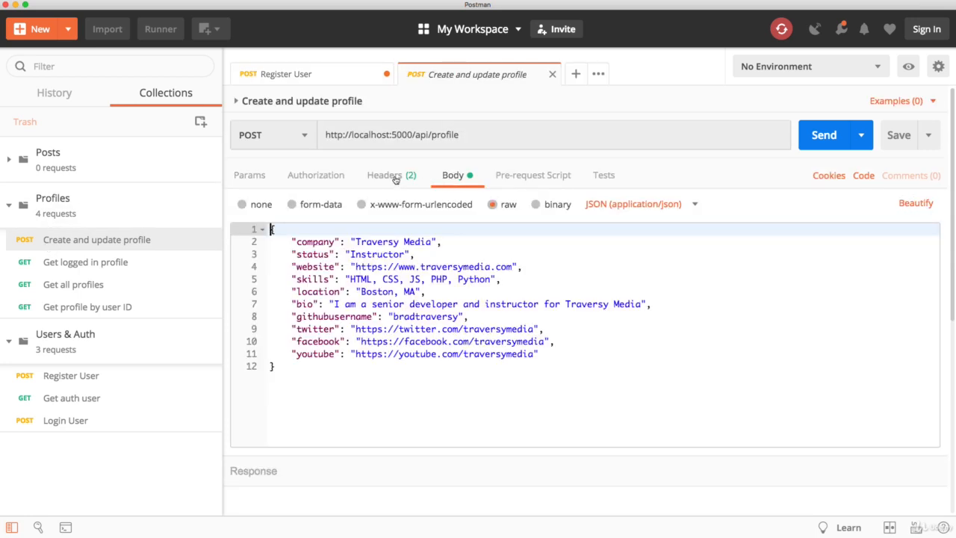
{"action": "left_click", "coordinate": [385, 175]}
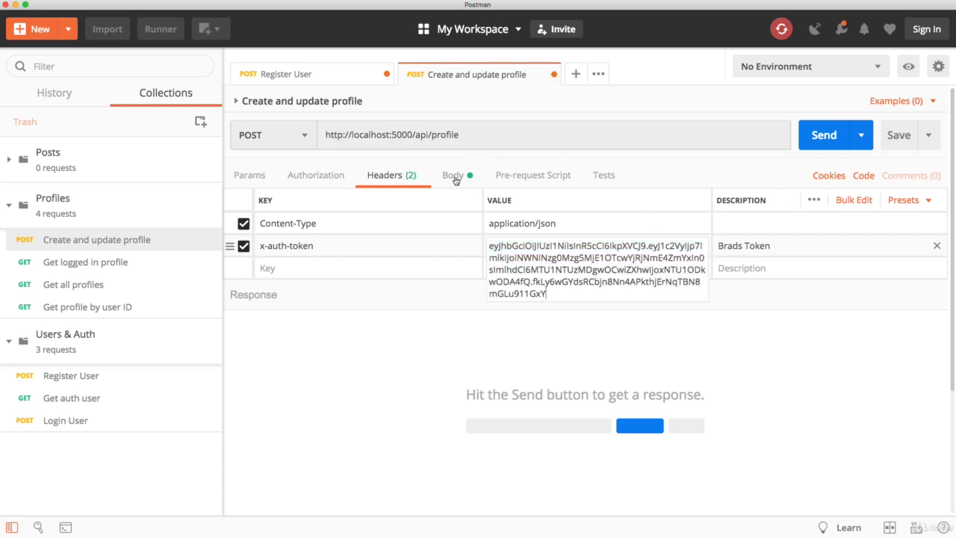
{"action": "left_click", "coordinate": [453, 174]}
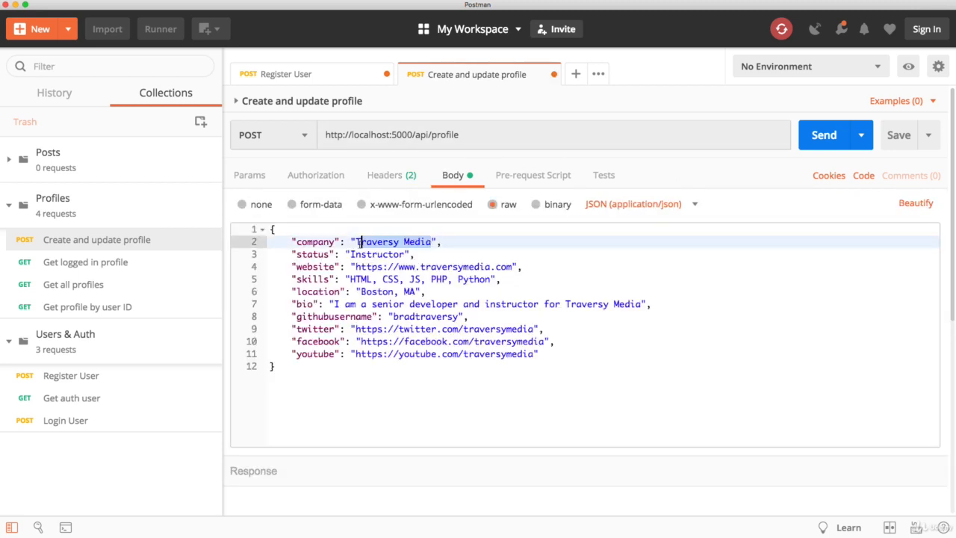
{"action": "double_click", "coordinate": [391, 242]}
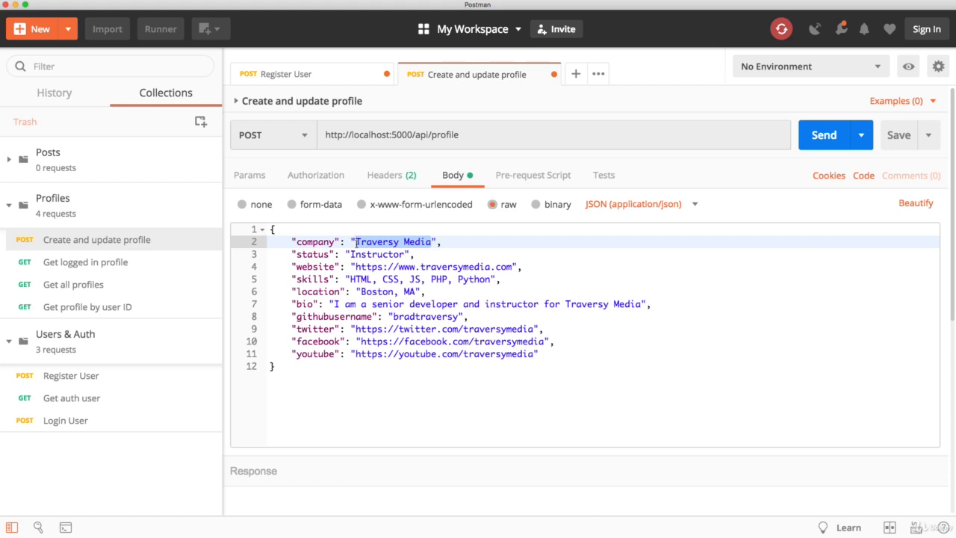
{"action": "type", "text": "Test Company"}
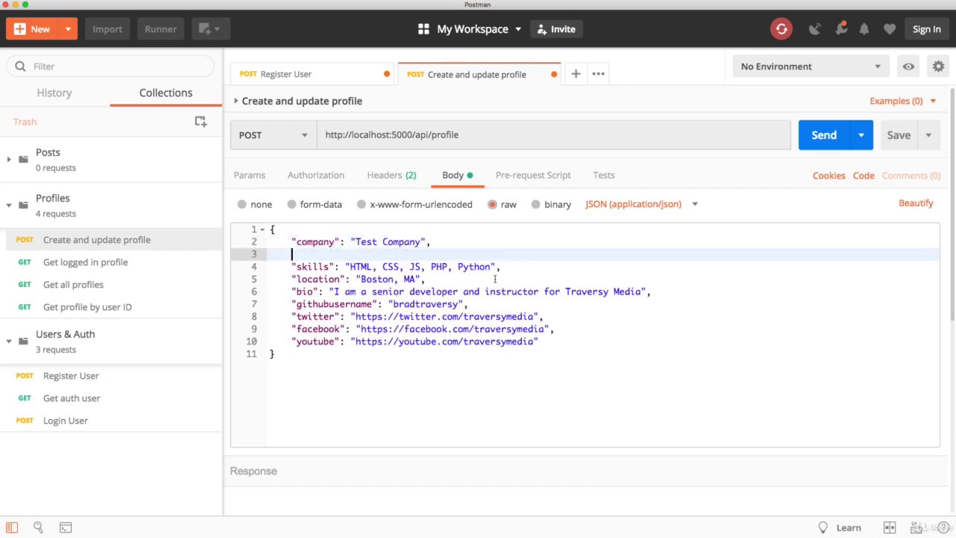
{"action": "key", "text": "Backspace"}
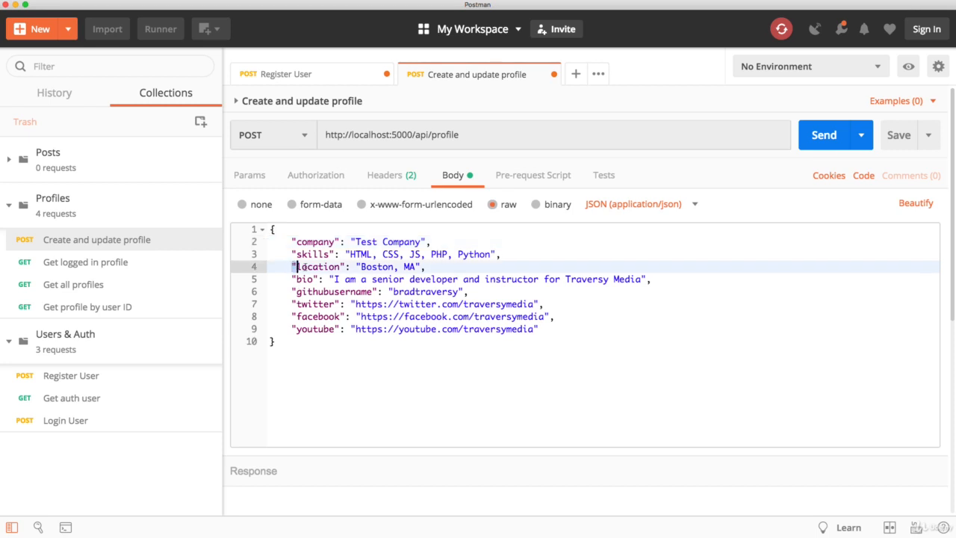
{"action": "type", "text": "\"status\": \"Instructor\","}
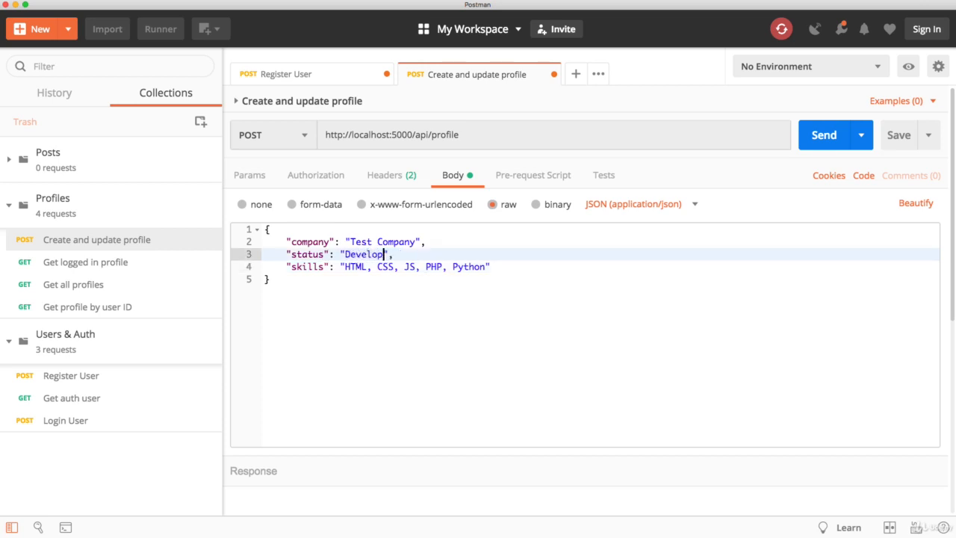
{"action": "left_click", "coordinate": [824, 134]}
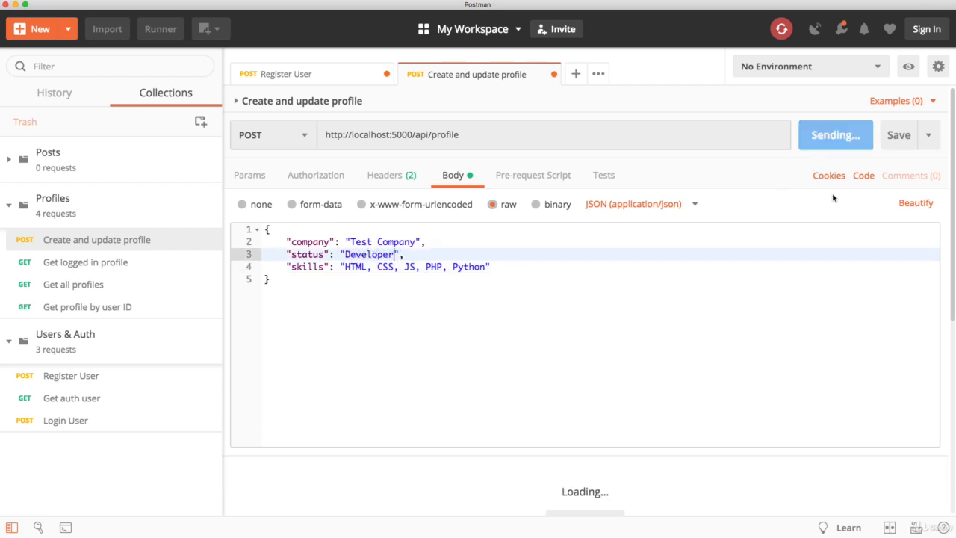
{"action": "left_click", "coordinate": [831, 134]}
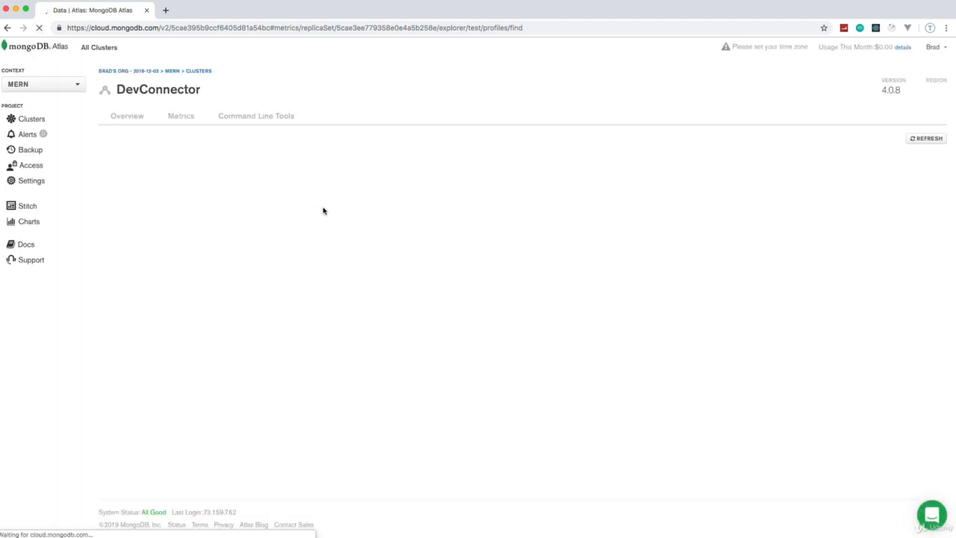
Check test.profiles for the Test Company profile, then browse the three users.
{"action": "left_click", "coordinate": [298, 115]}
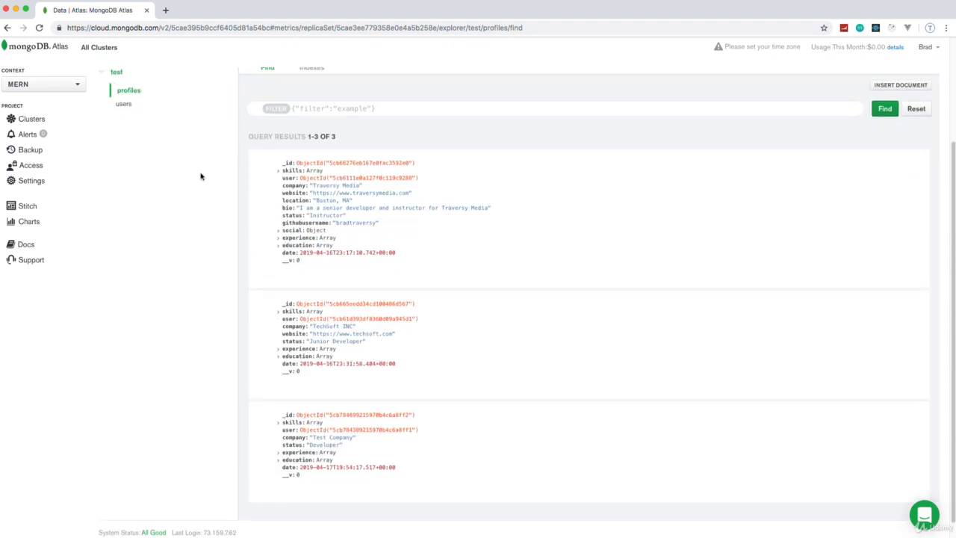
{"action": "left_click", "coordinate": [126, 238]}
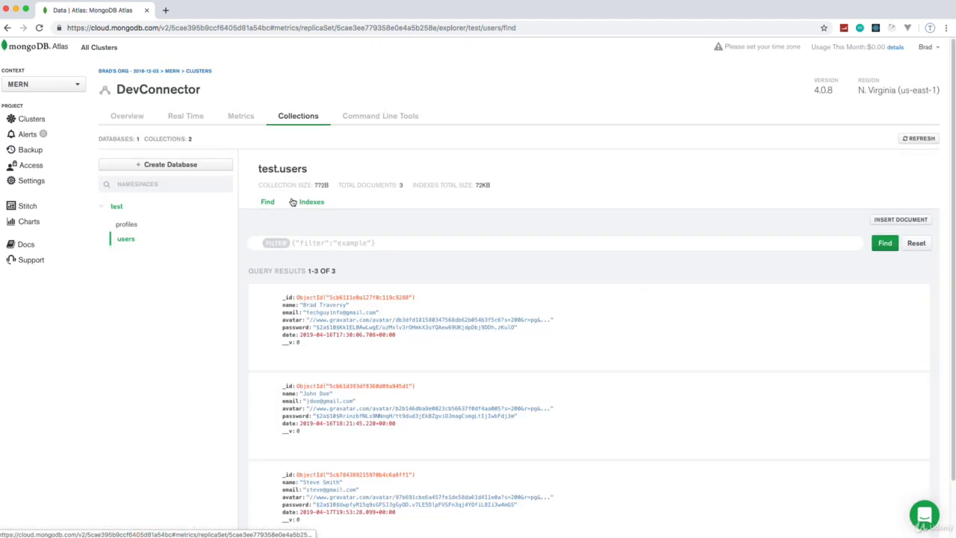
{"action": "scroll", "scroll_direction": "down", "scroll_amount": 3}
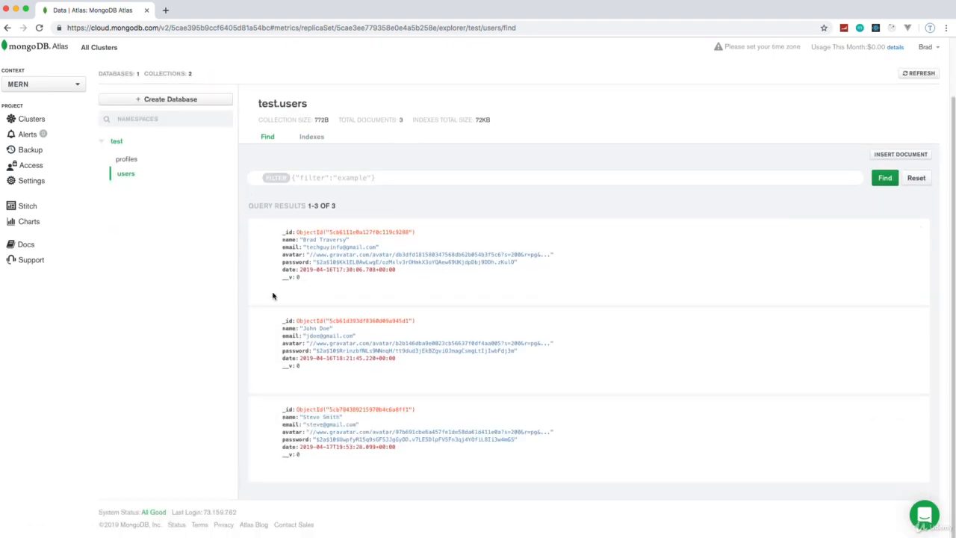
{"action": "mouse_move", "coordinate": [427, 328]}
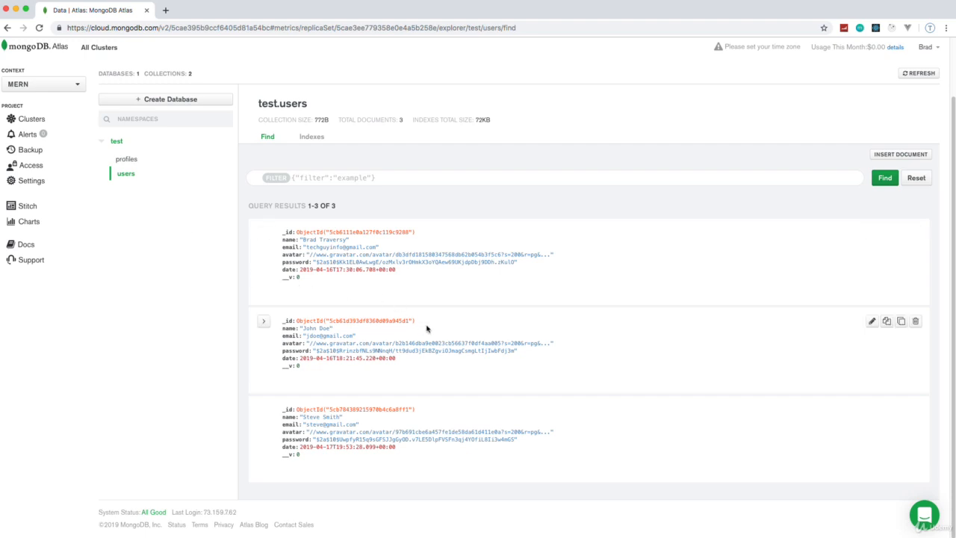
{"action": "mouse_move", "coordinate": [346, 431]}
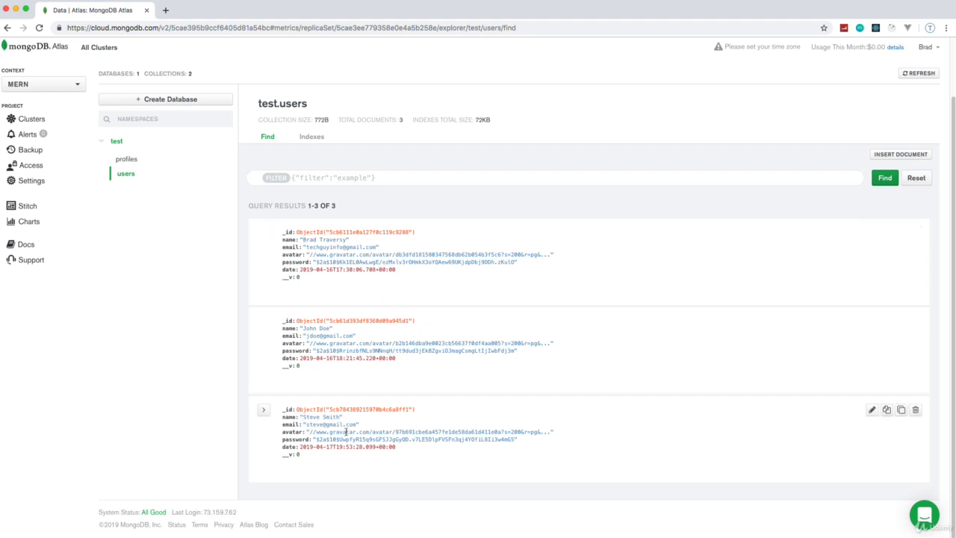
{"action": "mouse_move", "coordinate": [346, 432]}
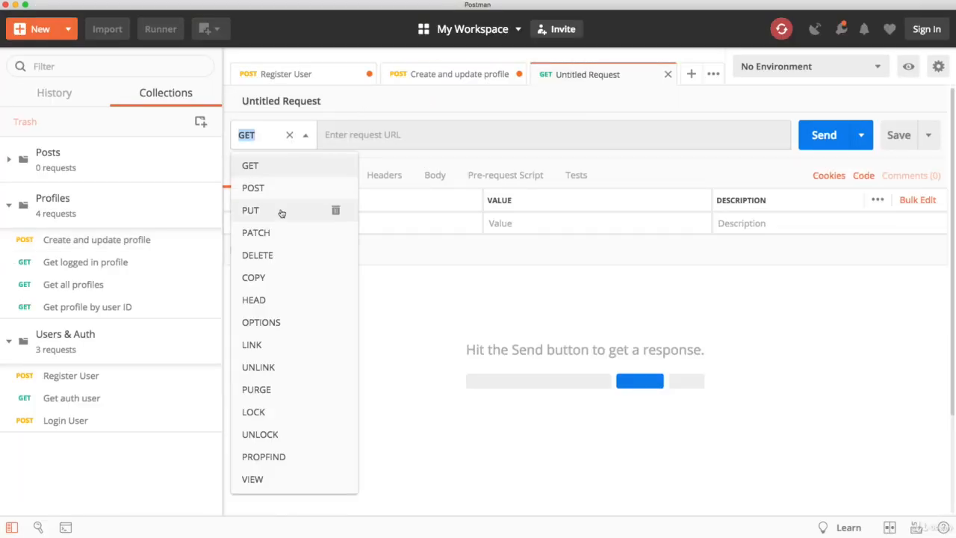
{"action": "left_click", "coordinate": [257, 255]}
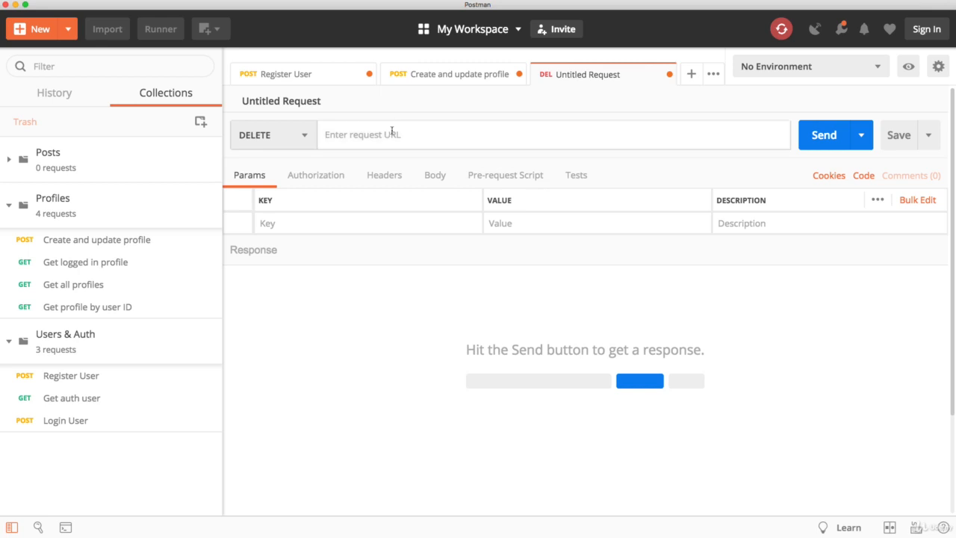
{"action": "type", "text": "http://localhost"}
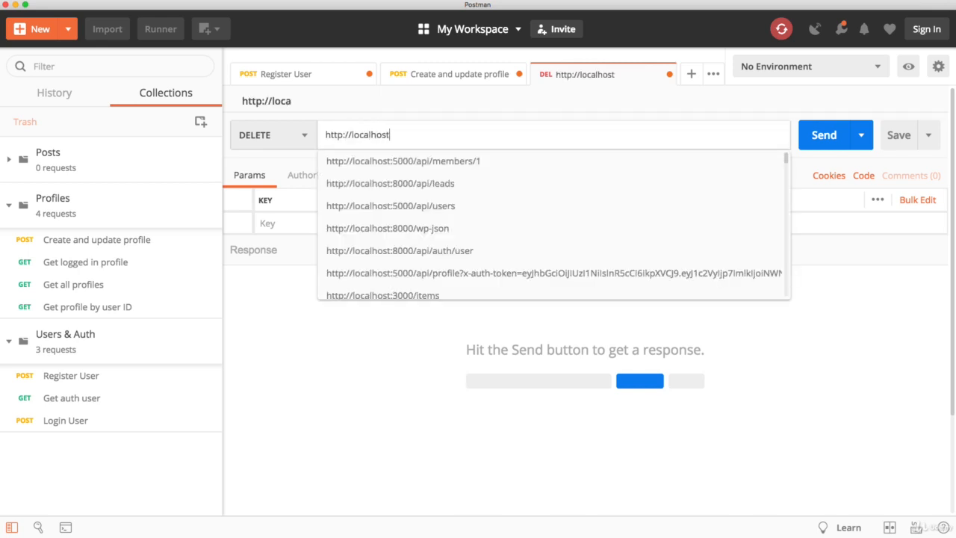
{"action": "type", "text": ":5000/api/"}
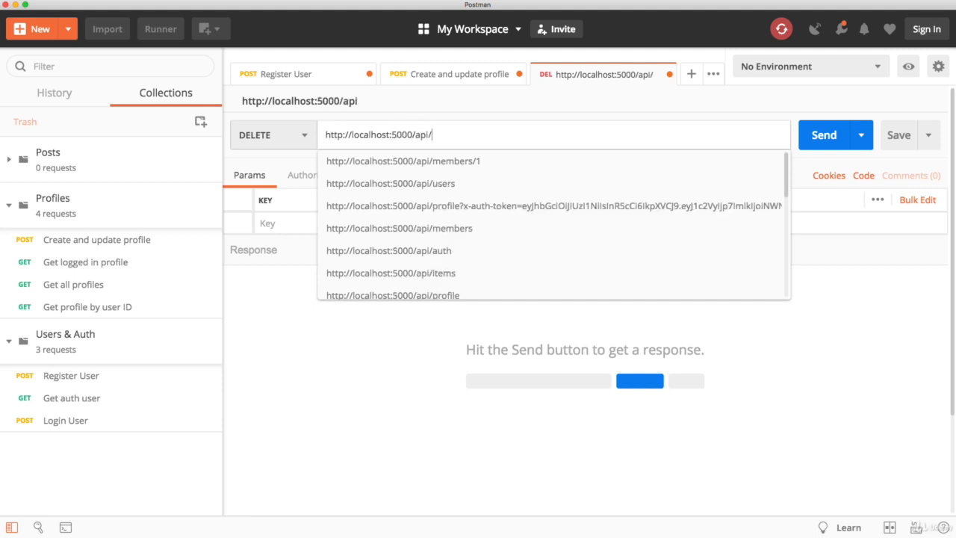
{"action": "type", "text": "profile"}
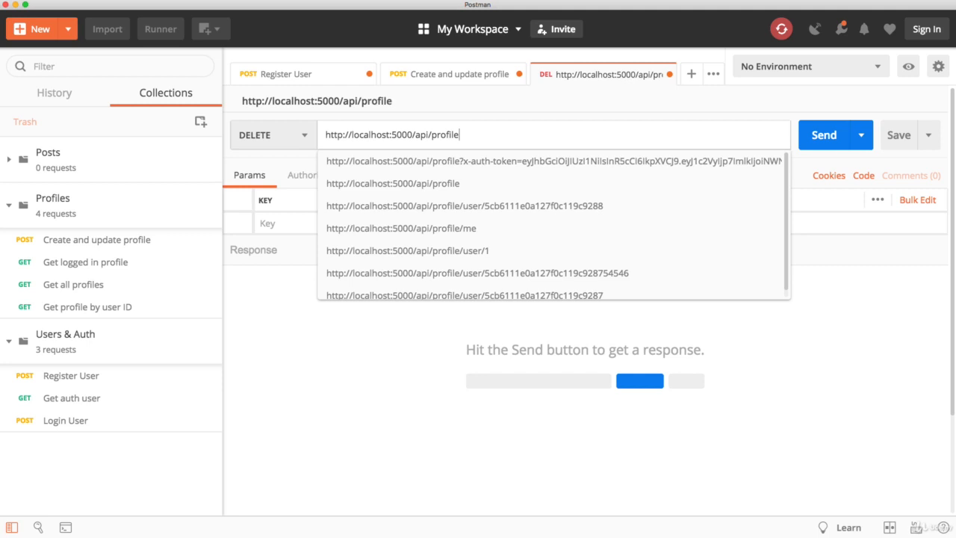
{"action": "left_click", "coordinate": [453, 74]}
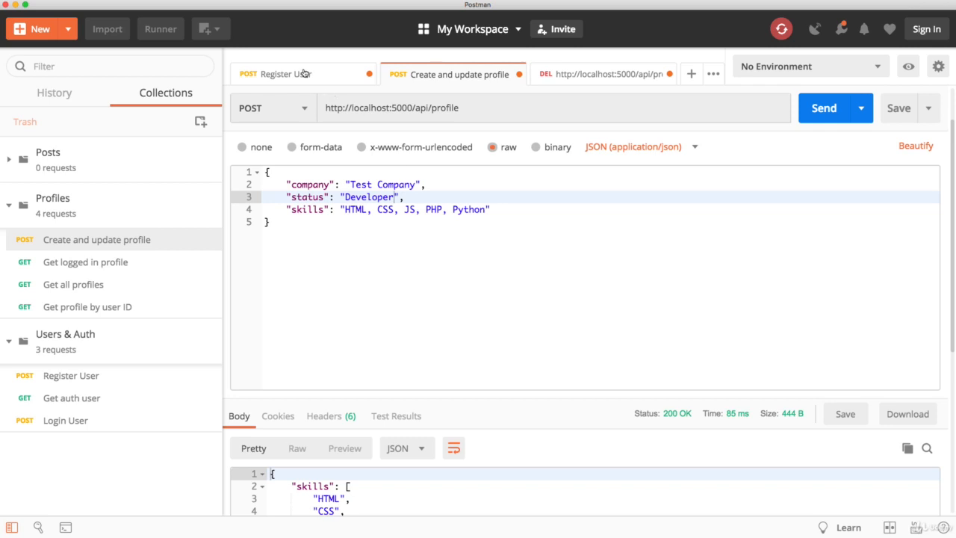
{"action": "left_click", "coordinate": [284, 74]}
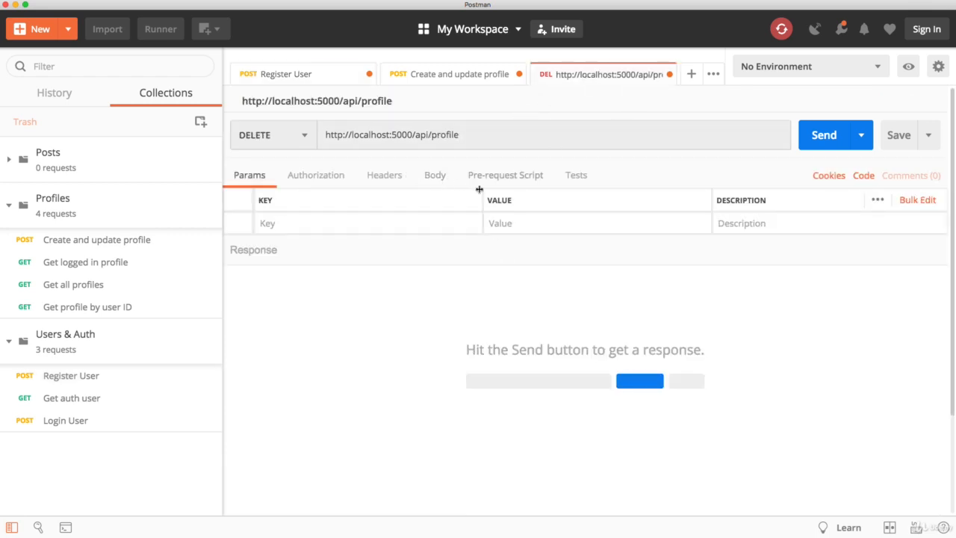
Add the x-auth-token header and send, receiving 'User deleted'.
{"action": "left_click", "coordinate": [384, 175]}
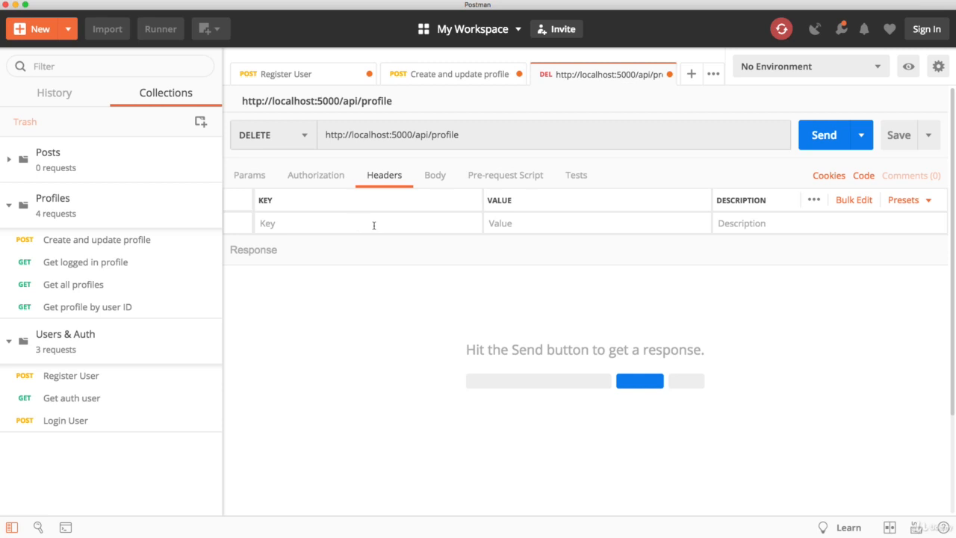
{"action": "left_click", "coordinate": [366, 223]}
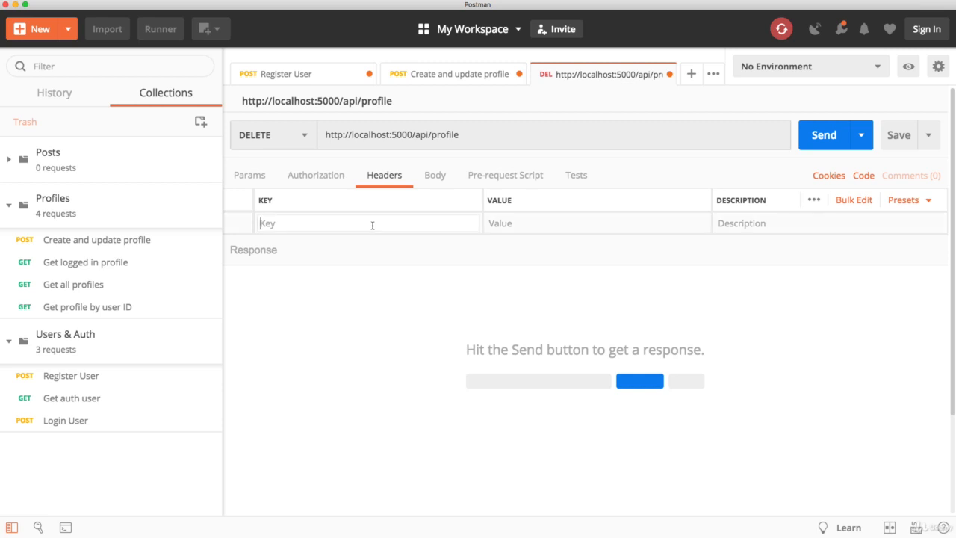
{"action": "type", "text": "x-auth-token"}
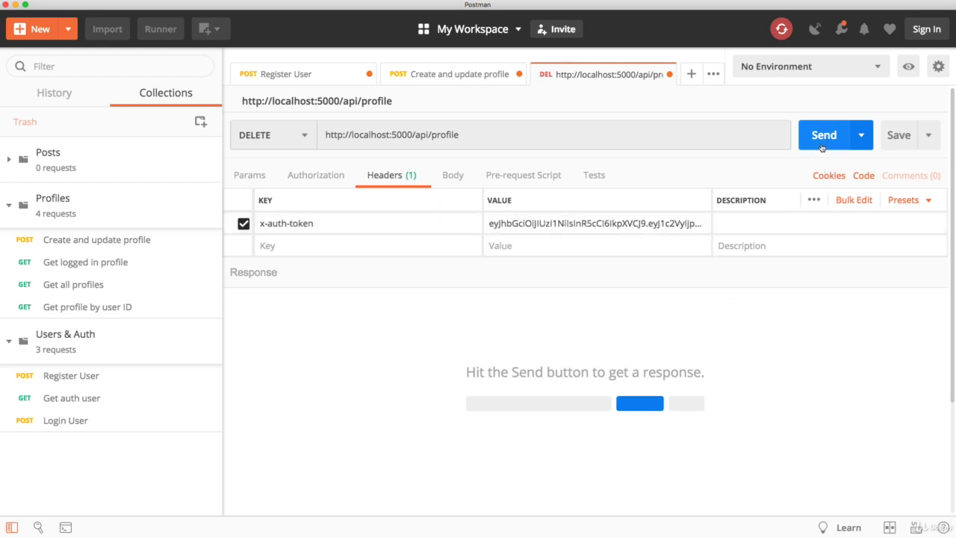
{"action": "left_click", "coordinate": [824, 135]}
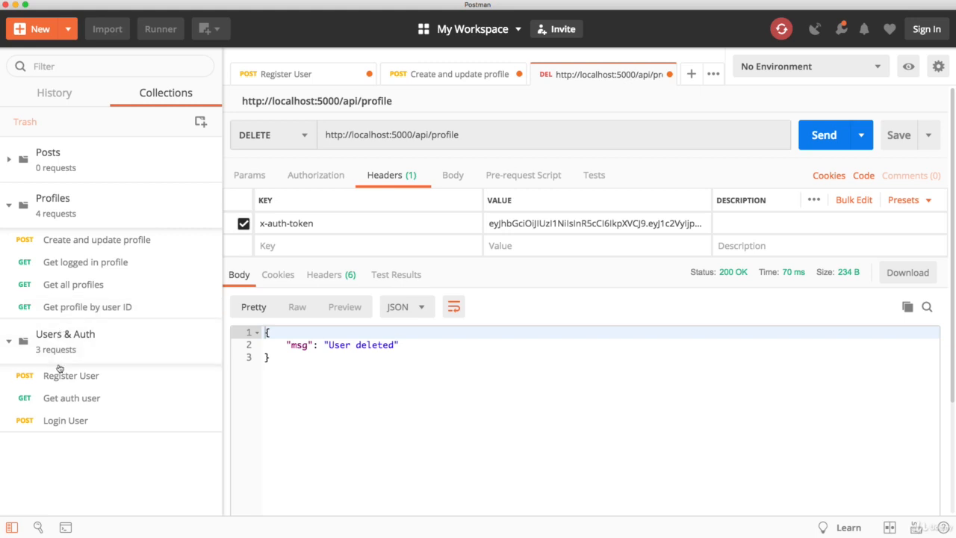
{"action": "mouse_move", "coordinate": [87, 307]}
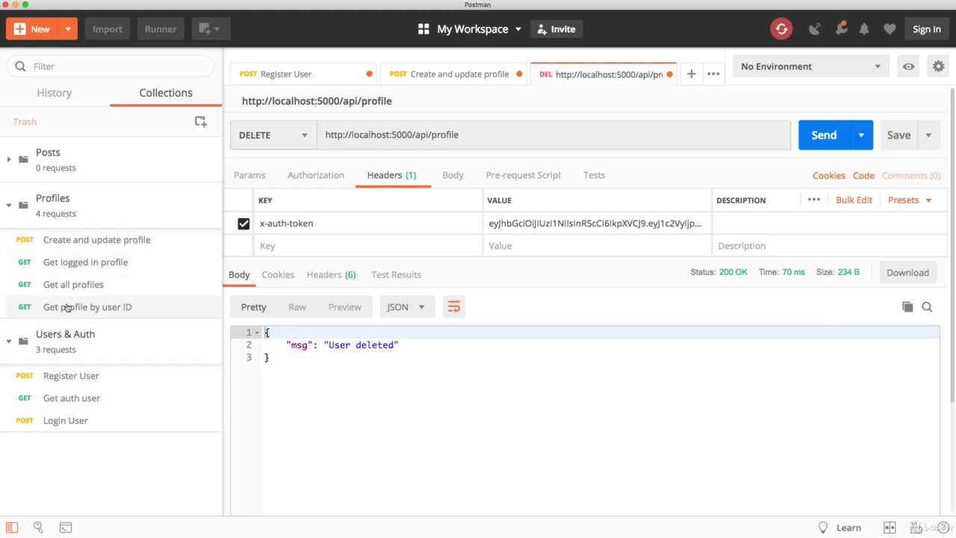
Send the Get all profiles request and review the remaining profiles in the response.
{"action": "left_click", "coordinate": [73, 284]}
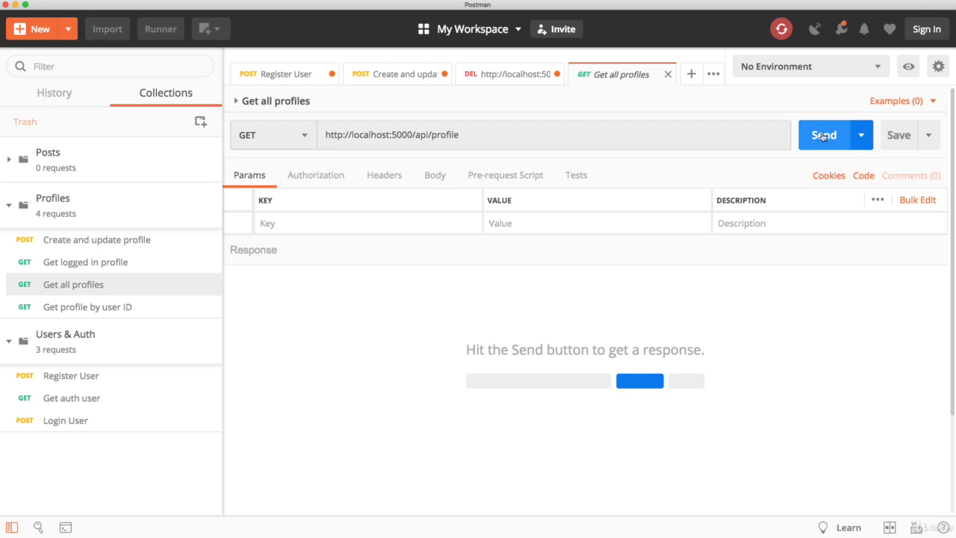
{"action": "left_click", "coordinate": [823, 135]}
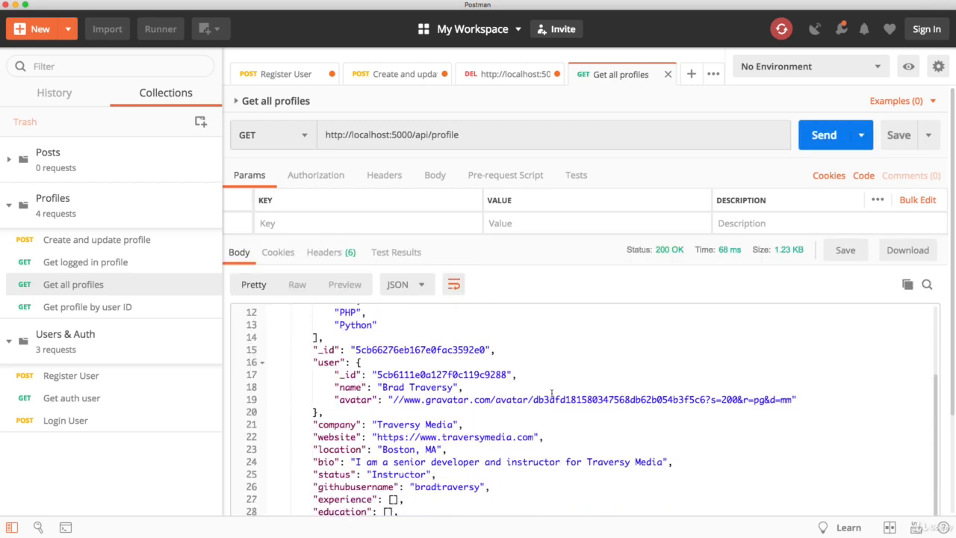
{"action": "scroll", "scroll_direction": "down", "scroll_amount": 3}
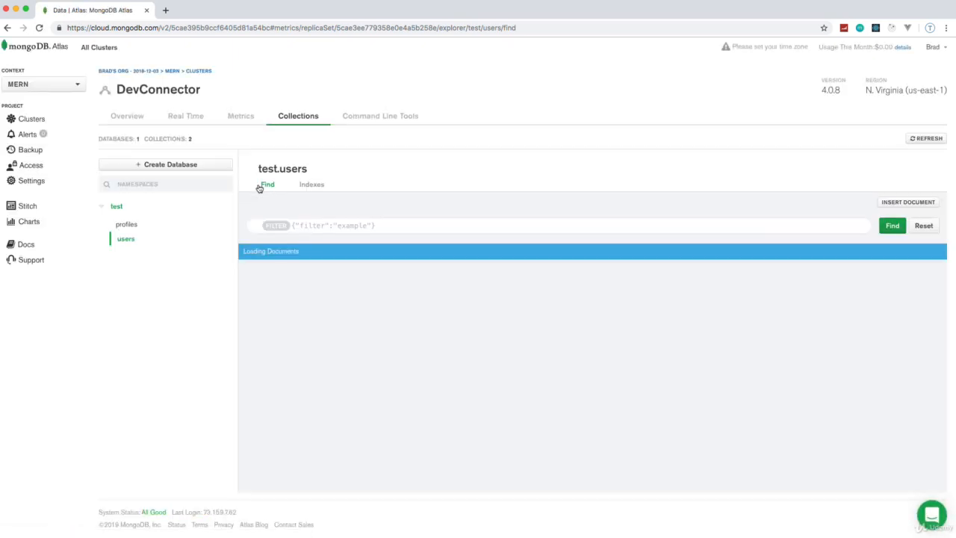
Refresh test.users in Atlas to see only Brad Traversy and John Doe remain.
{"action": "left_click", "coordinate": [892, 226]}
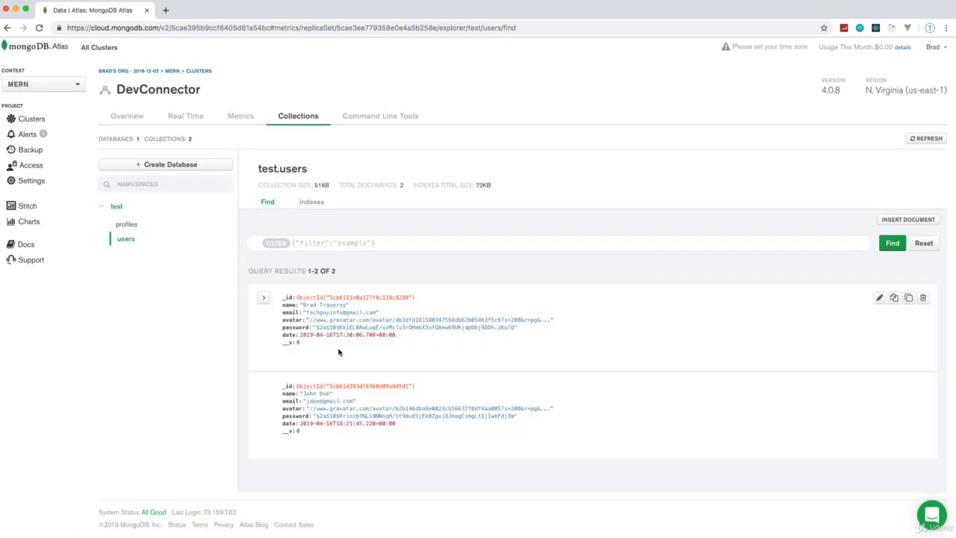
{"action": "left_click", "coordinate": [127, 224]}
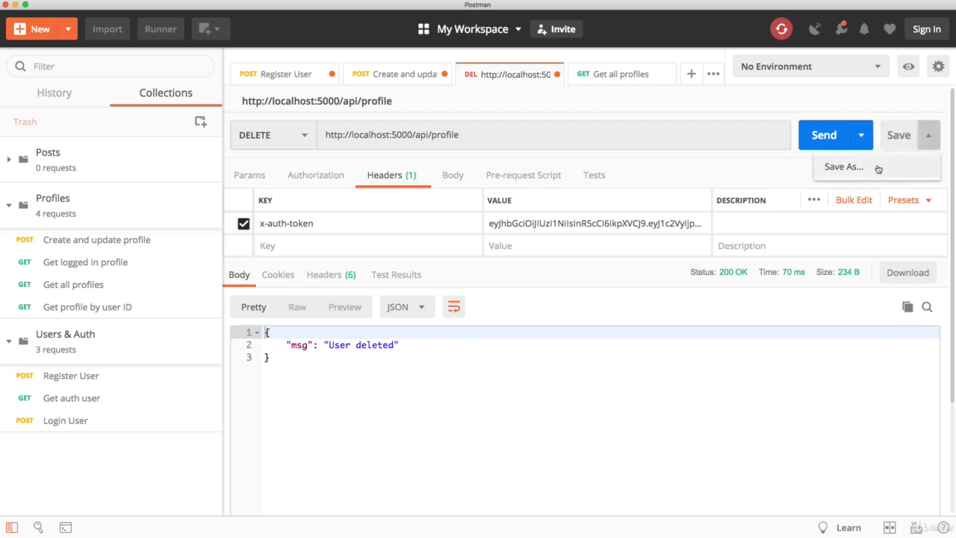
Save the DELETE request as 'Delete profile & user' in Profiles, then close its tab.
{"action": "left_click", "coordinate": [843, 166]}
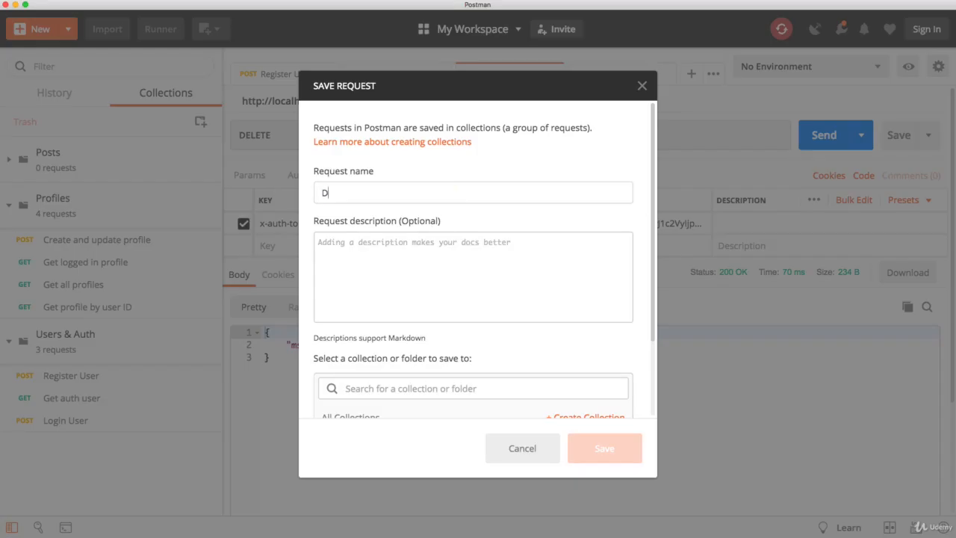
{"action": "type", "text": "elete prof"}
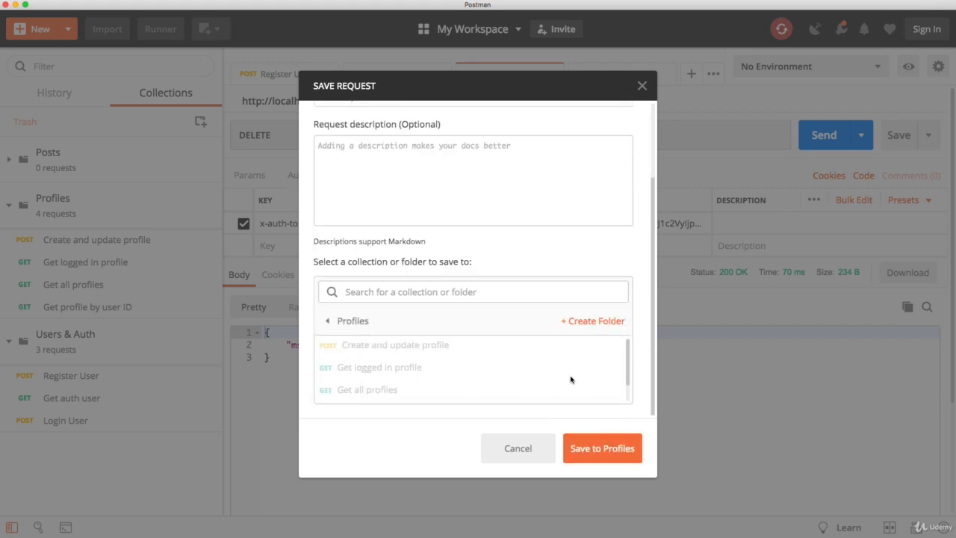
{"action": "left_click", "coordinate": [602, 449]}
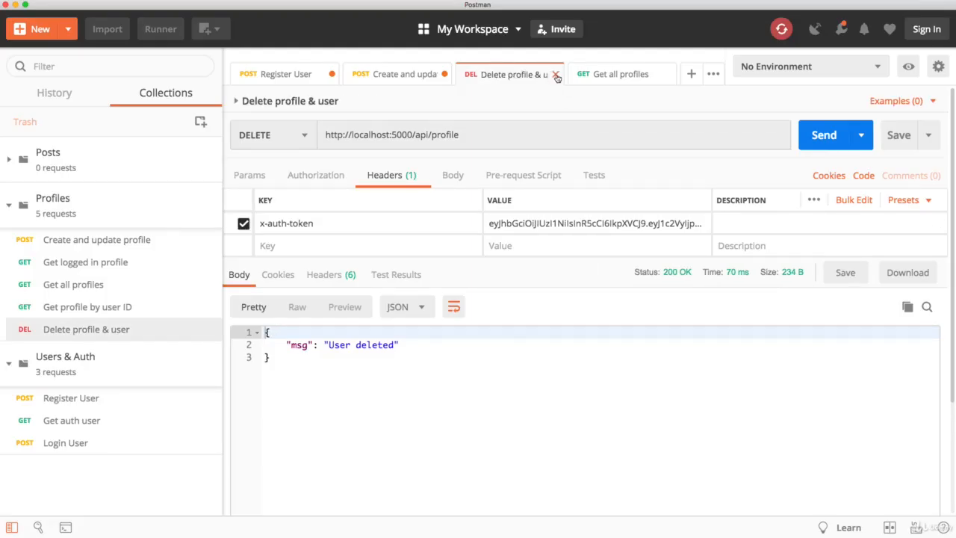
{"action": "left_click", "coordinate": [556, 74]}
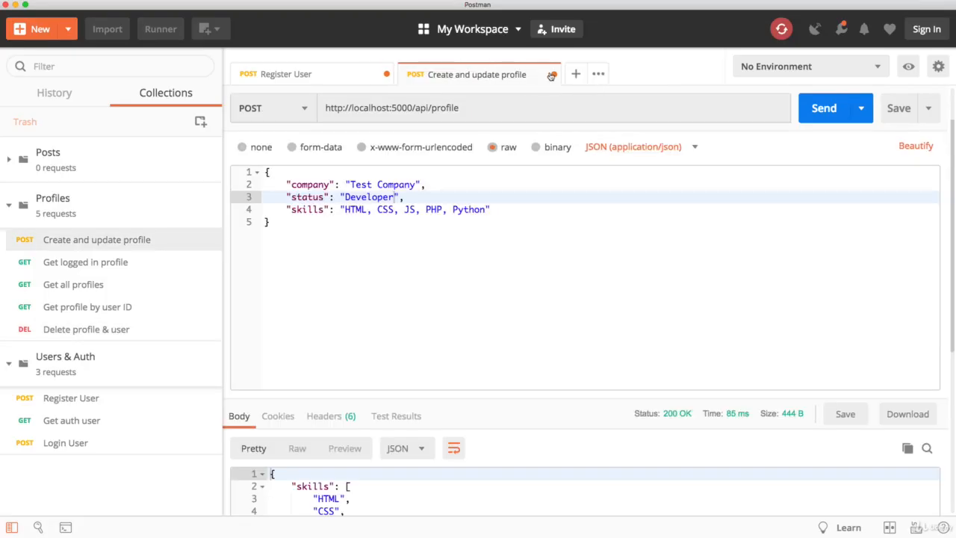
Close the Create and update profile request tab.
{"action": "left_click", "coordinate": [552, 74]}
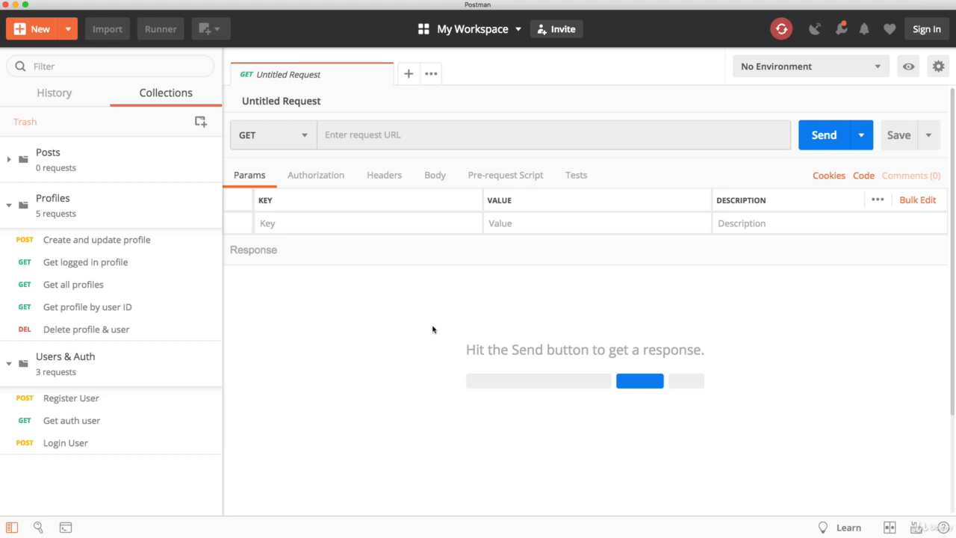
{"action": "mouse_move", "coordinate": [455, 330]}
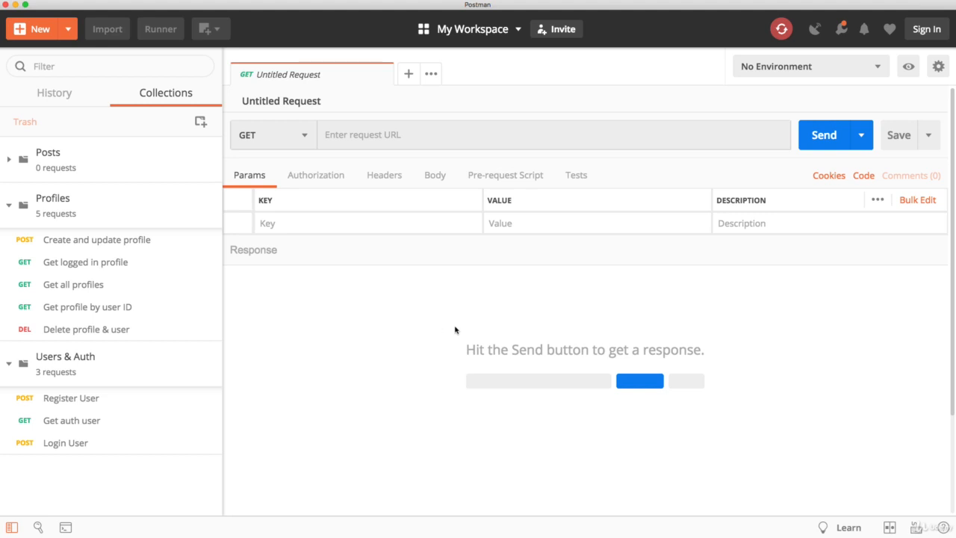